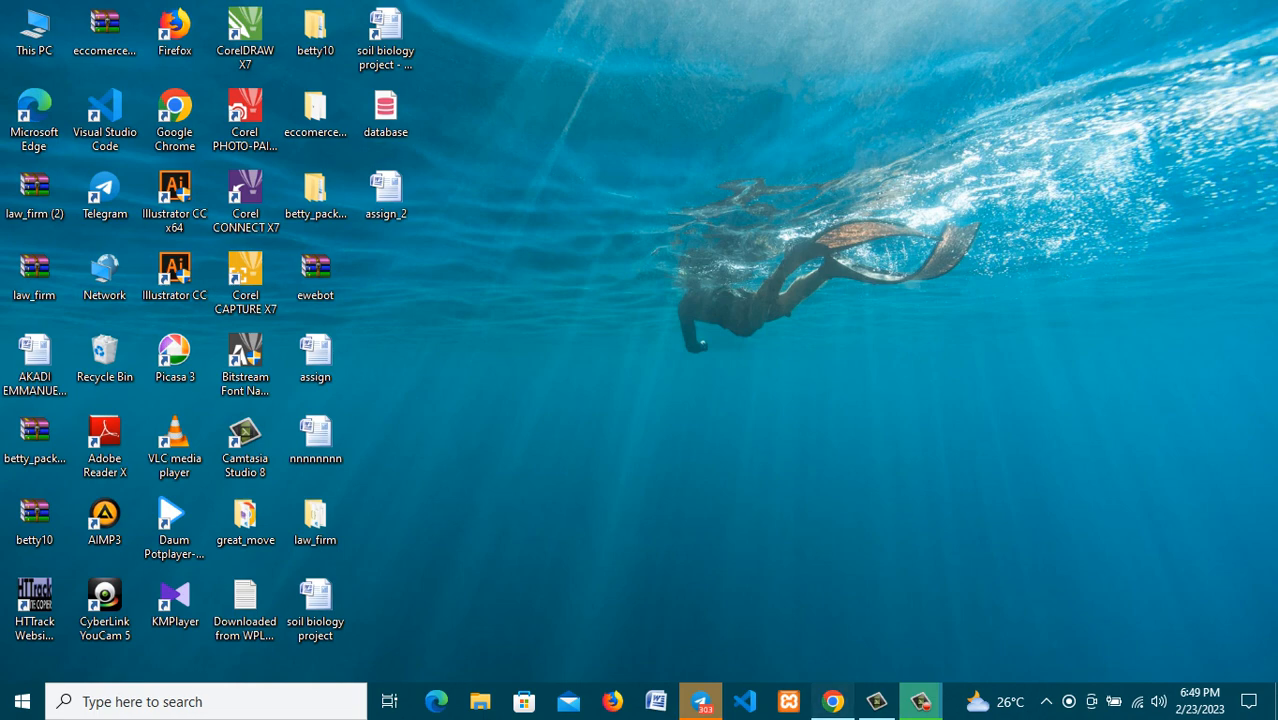
Step: Launch Google Chrome from the taskbar to load the HarmonWeb homepage
click(831, 701)
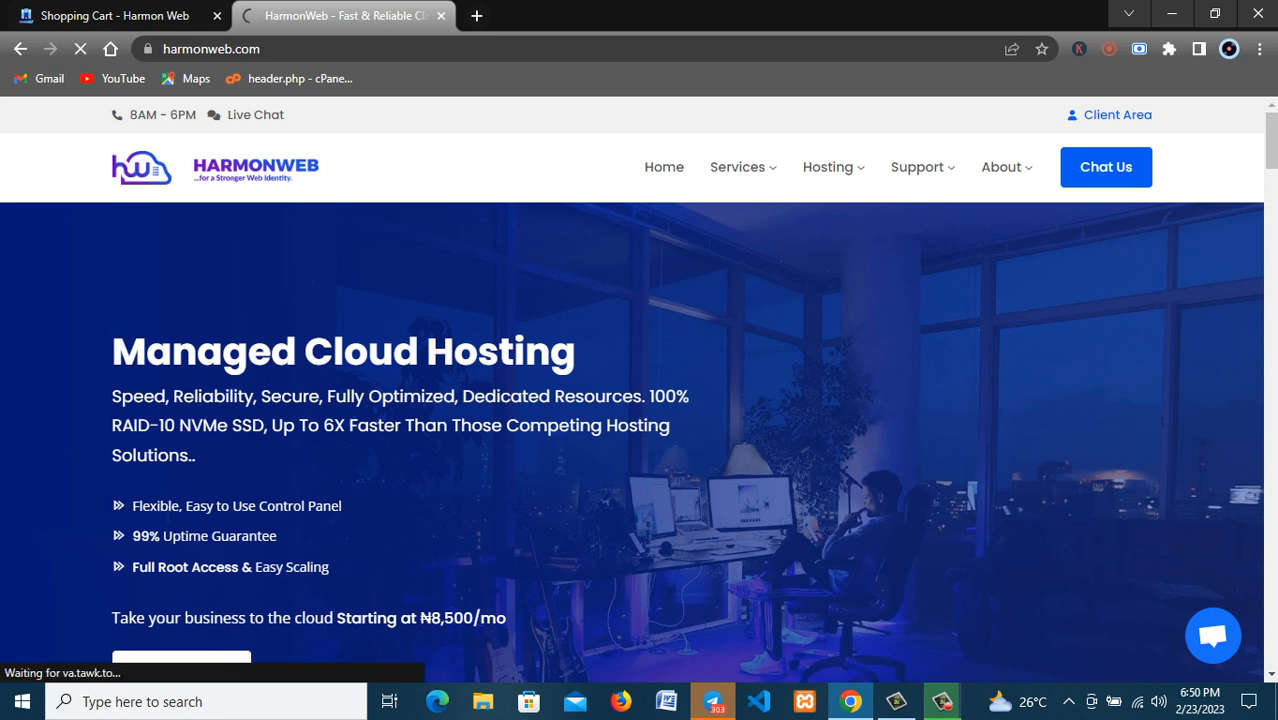
Step: Go from the Client Area through the Domains menu to Register a New Domain
click(1108, 114)
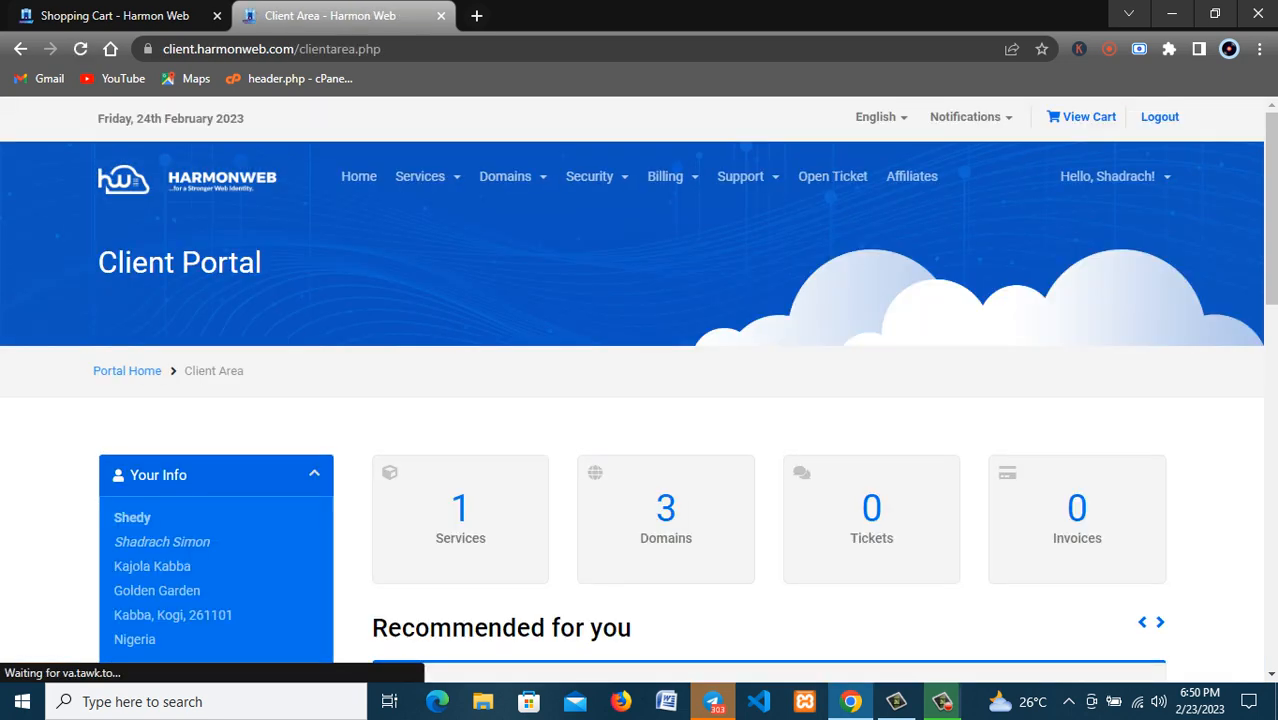
scroll(down, 3)
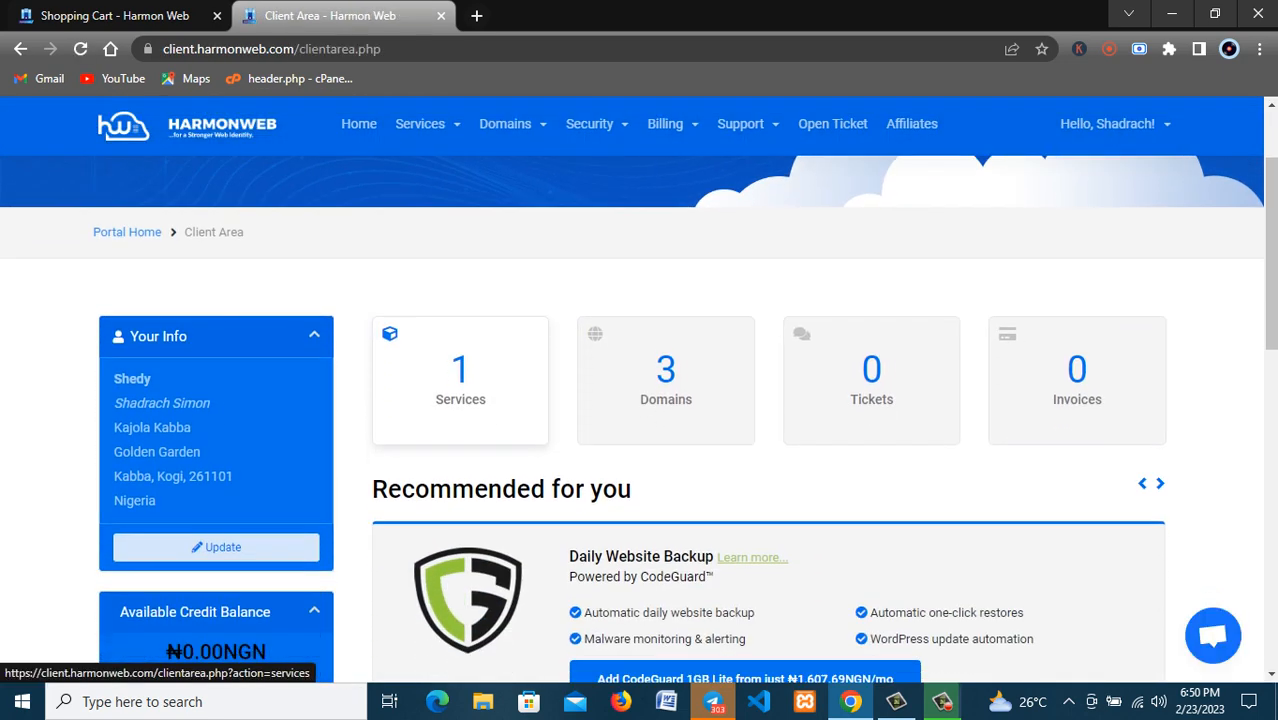
scroll(down, 3)
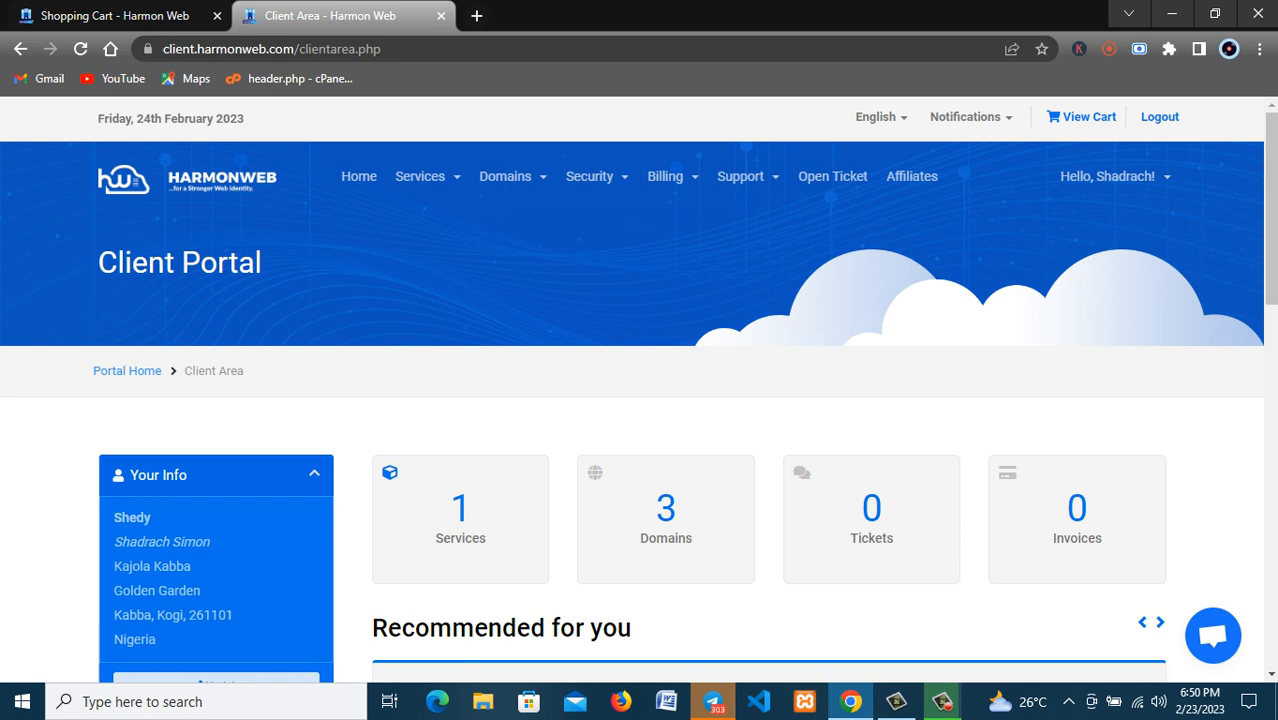
scroll(down, 3)
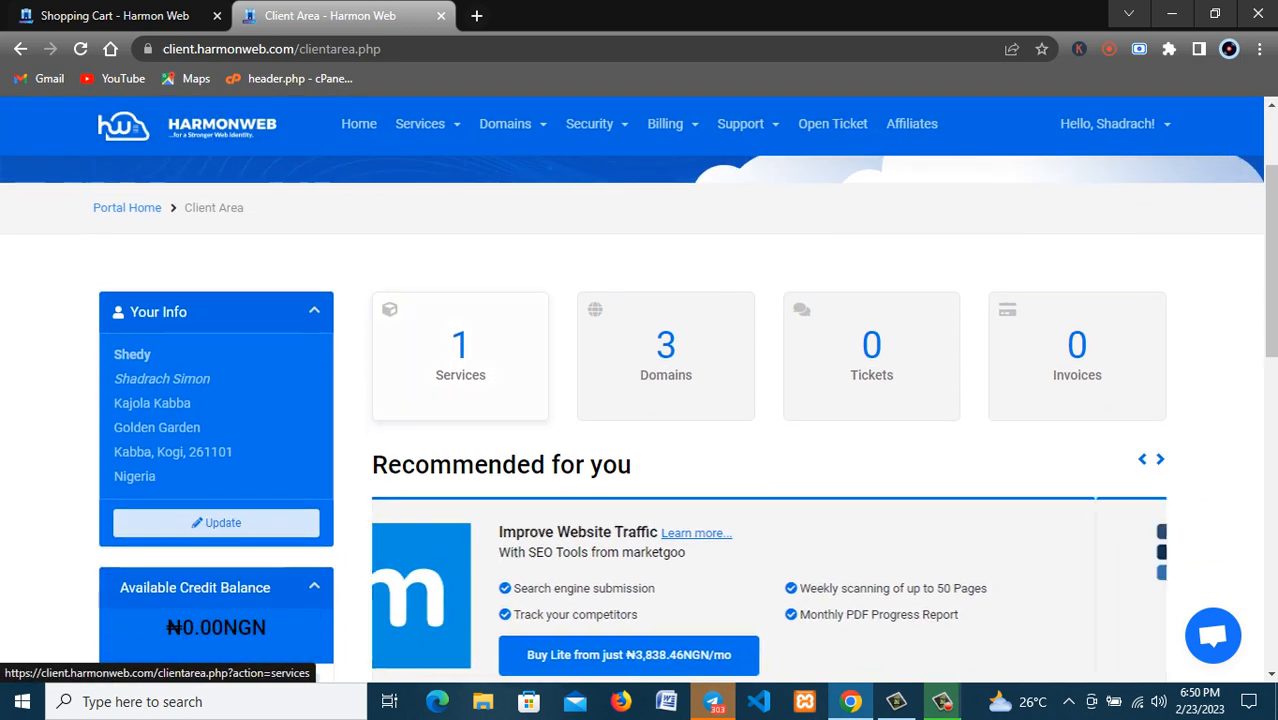
click(1160, 458)
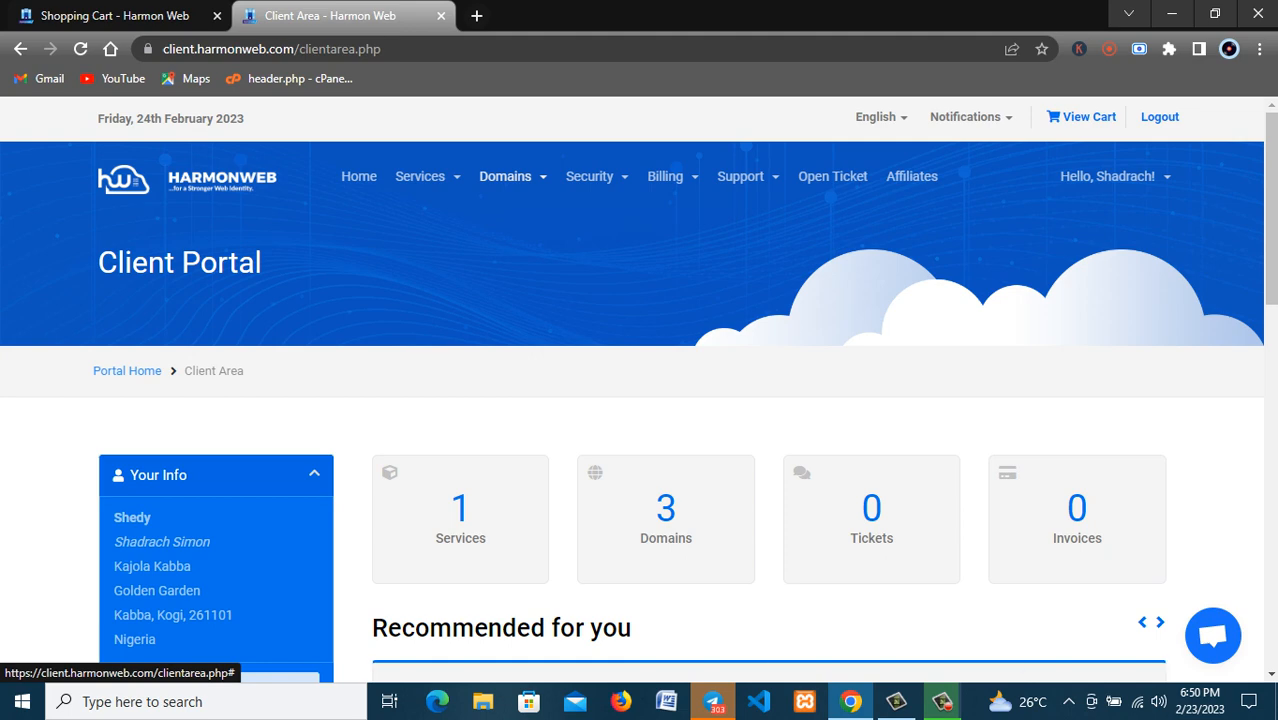
click(505, 176)
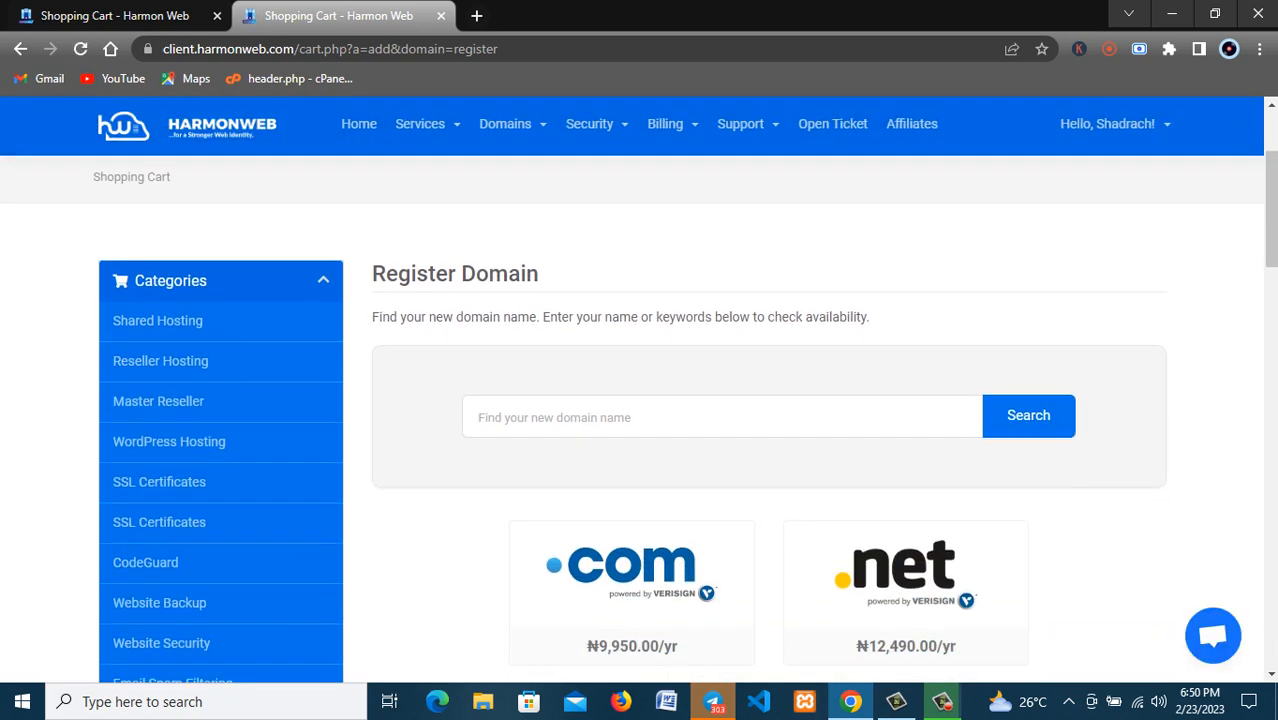
Step: Search for simonshadrach and confirm simonshadrach.com is available at ₦9,950
click(722, 417)
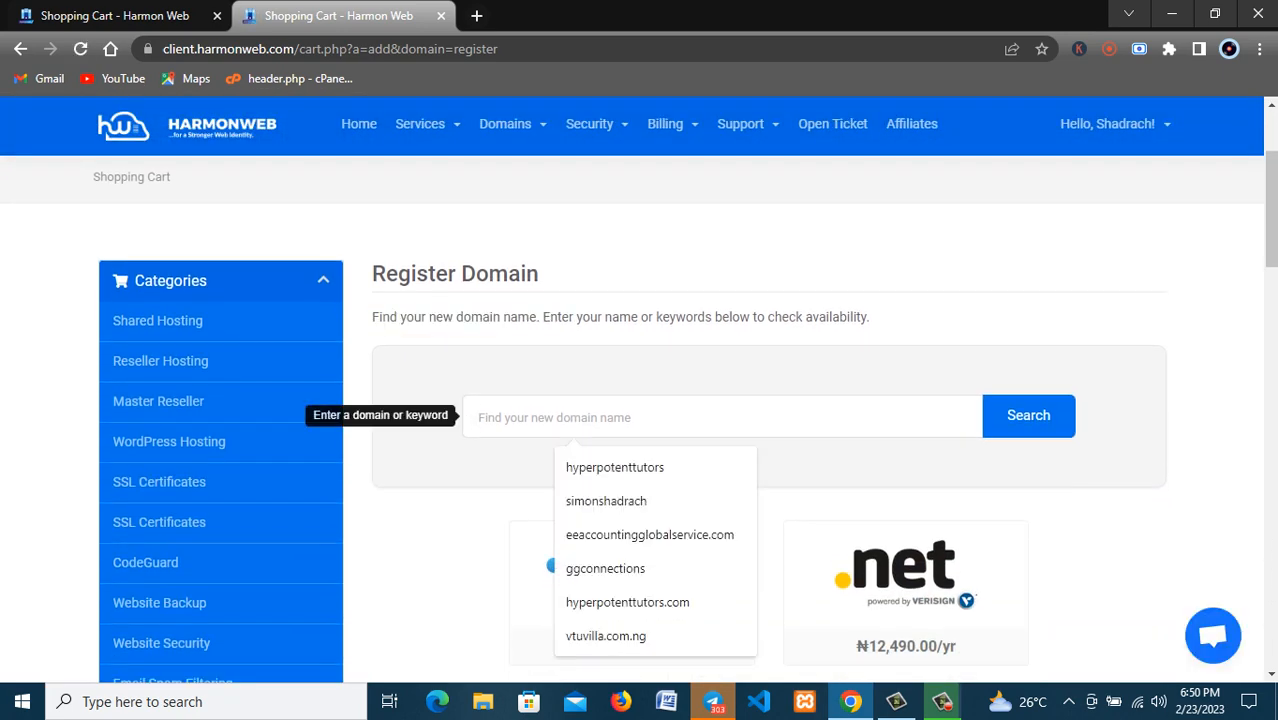
text(S)
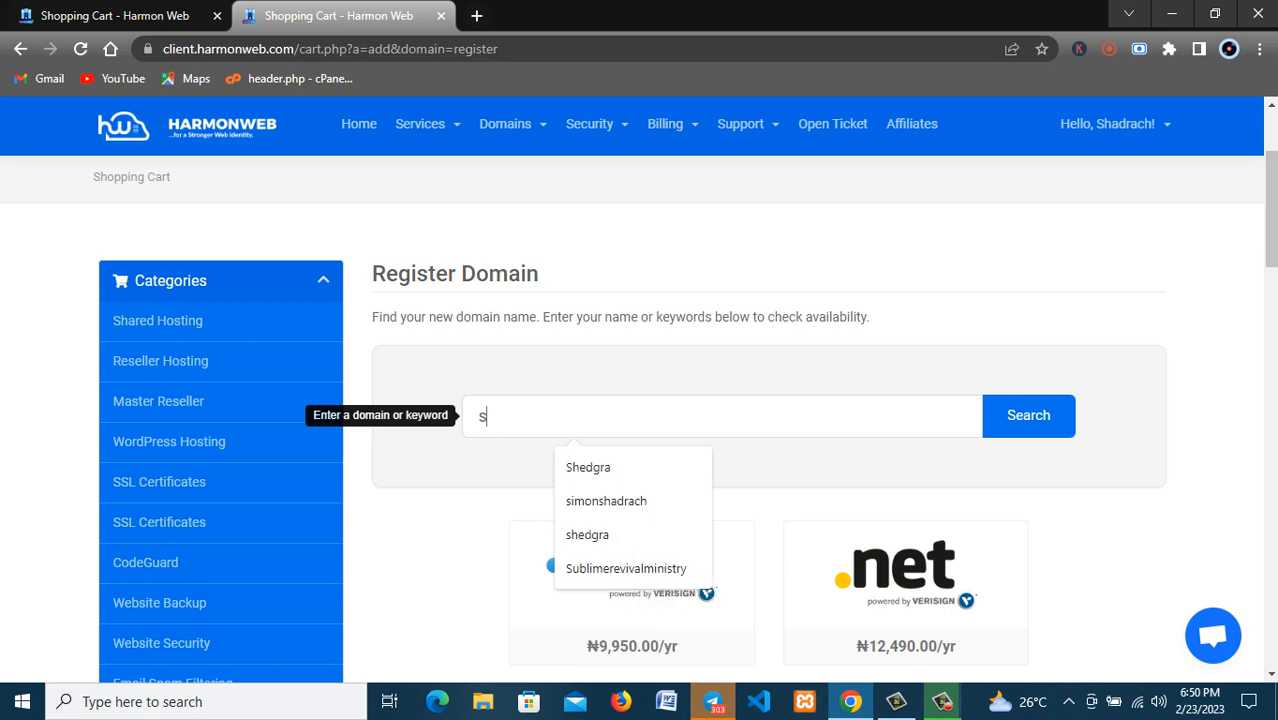
text(i)
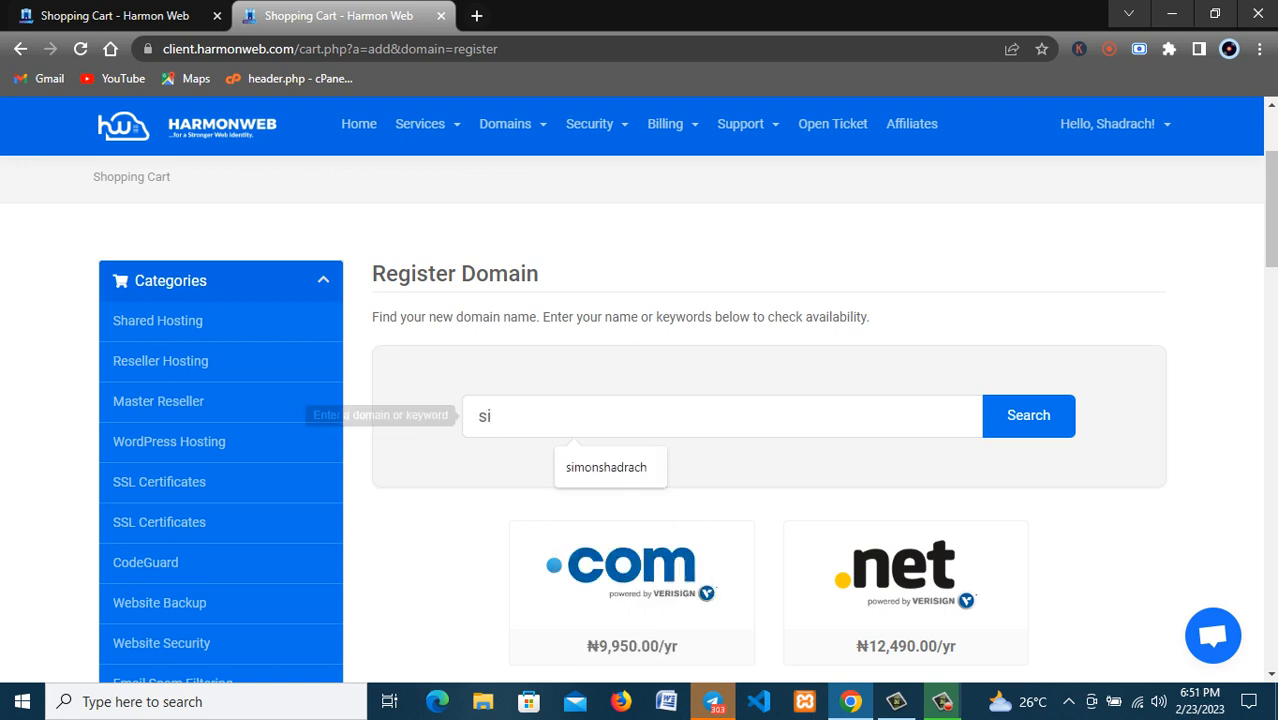
text(m)
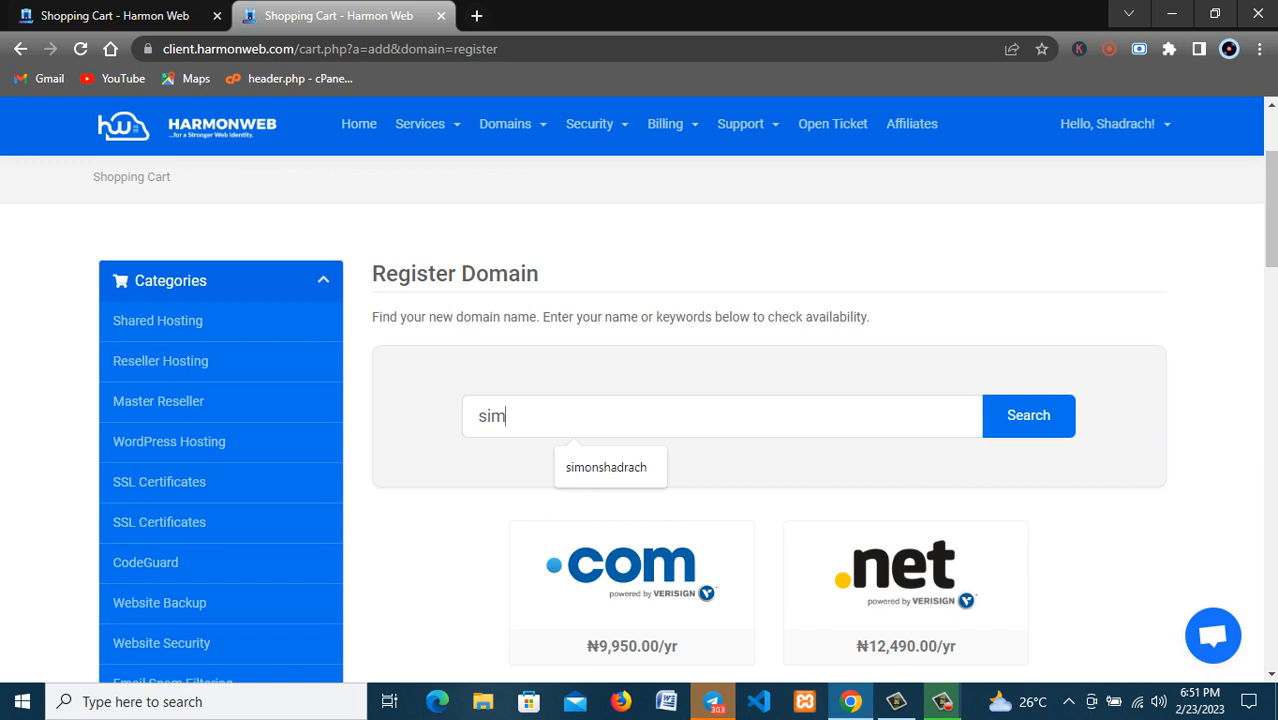
click(606, 467)
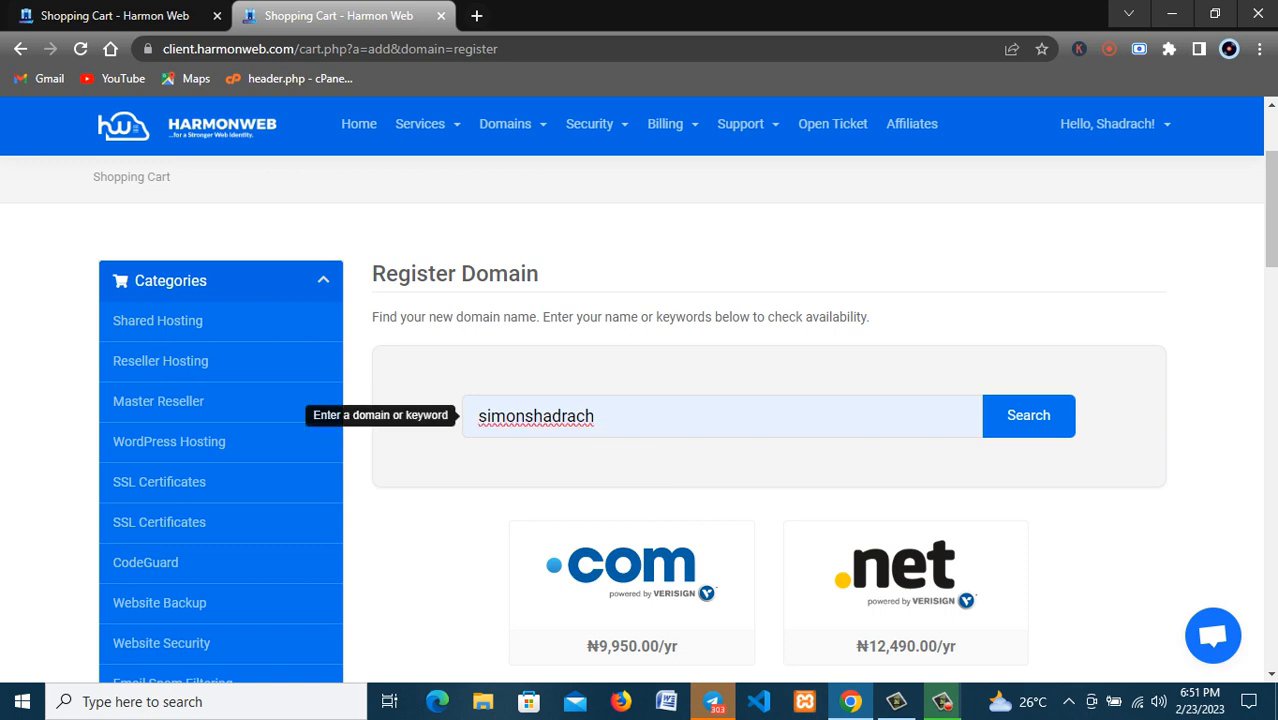
click(720, 416)
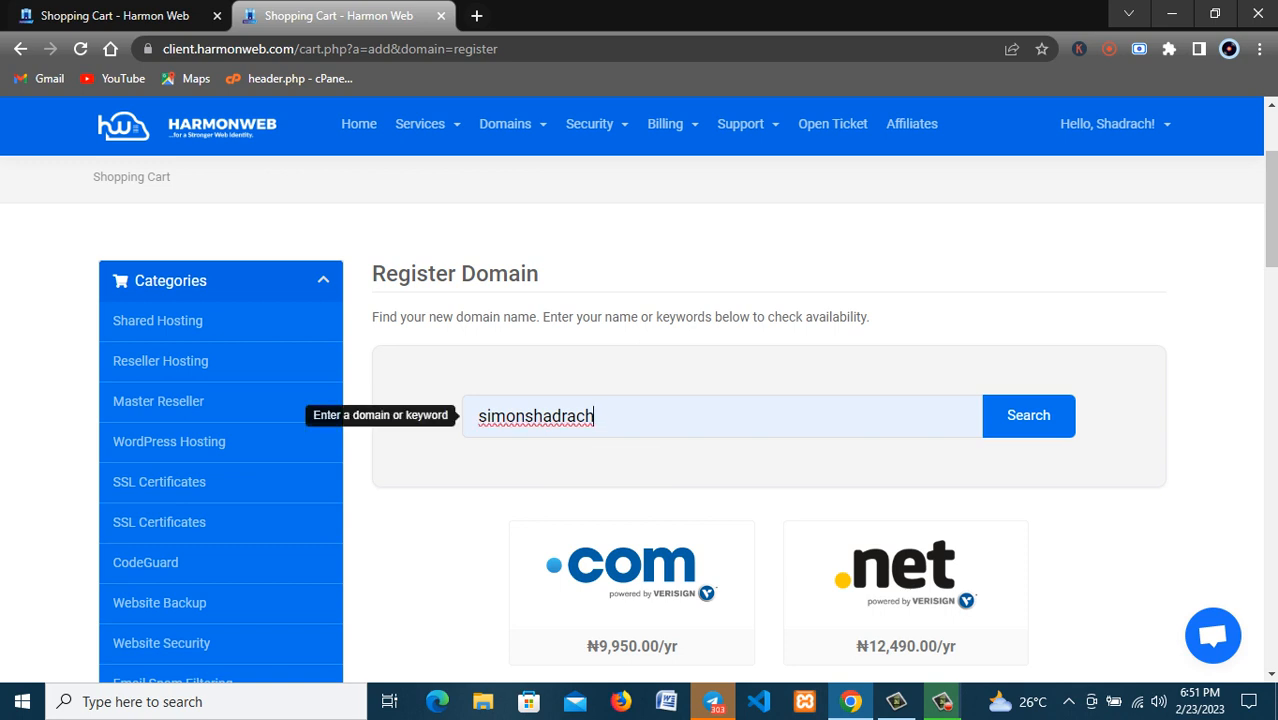
click(1028, 415)
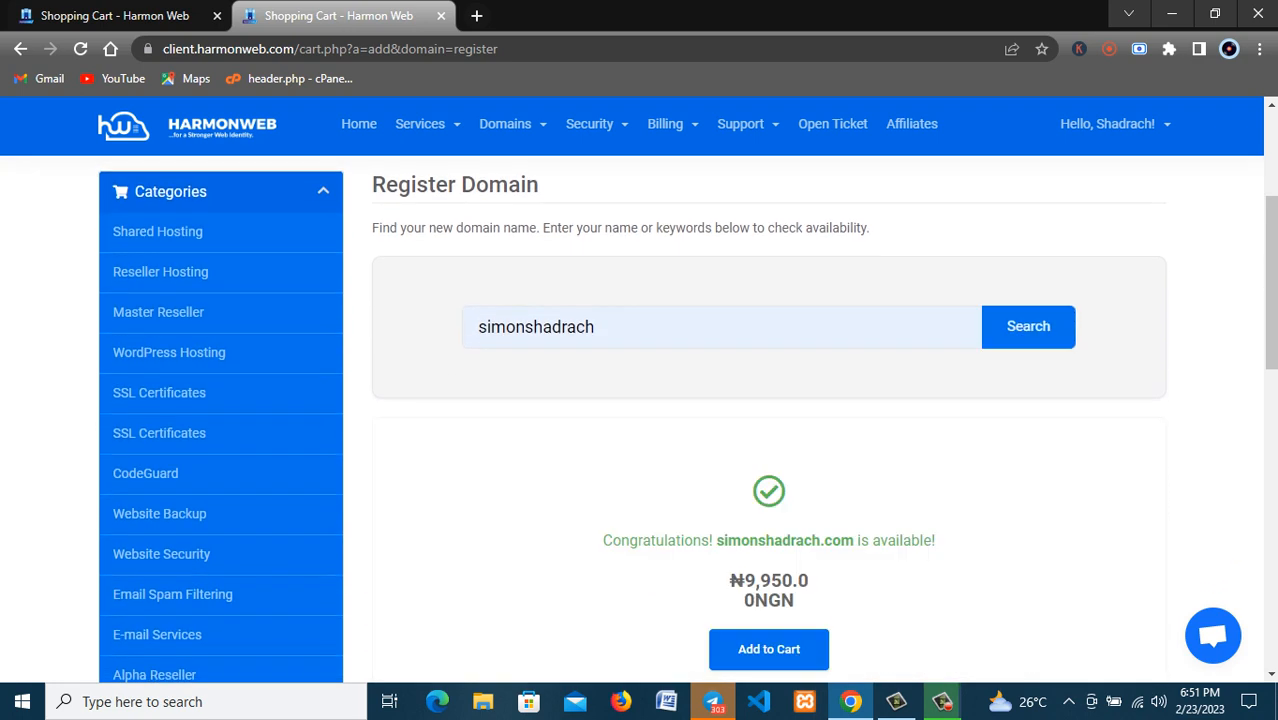
Step: Add simonshadrach.com.ng at ₦1,300 to the cart and proceed to checkout
scroll(down, 3)
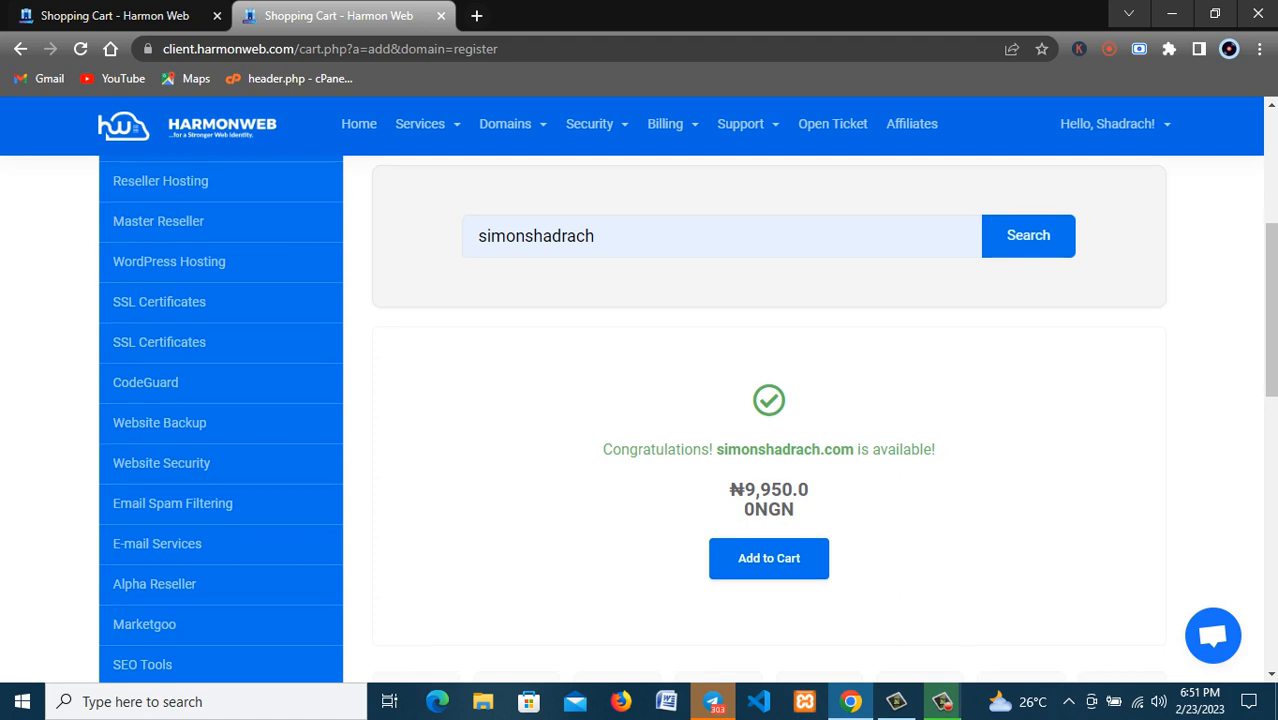
scroll(down, 3)
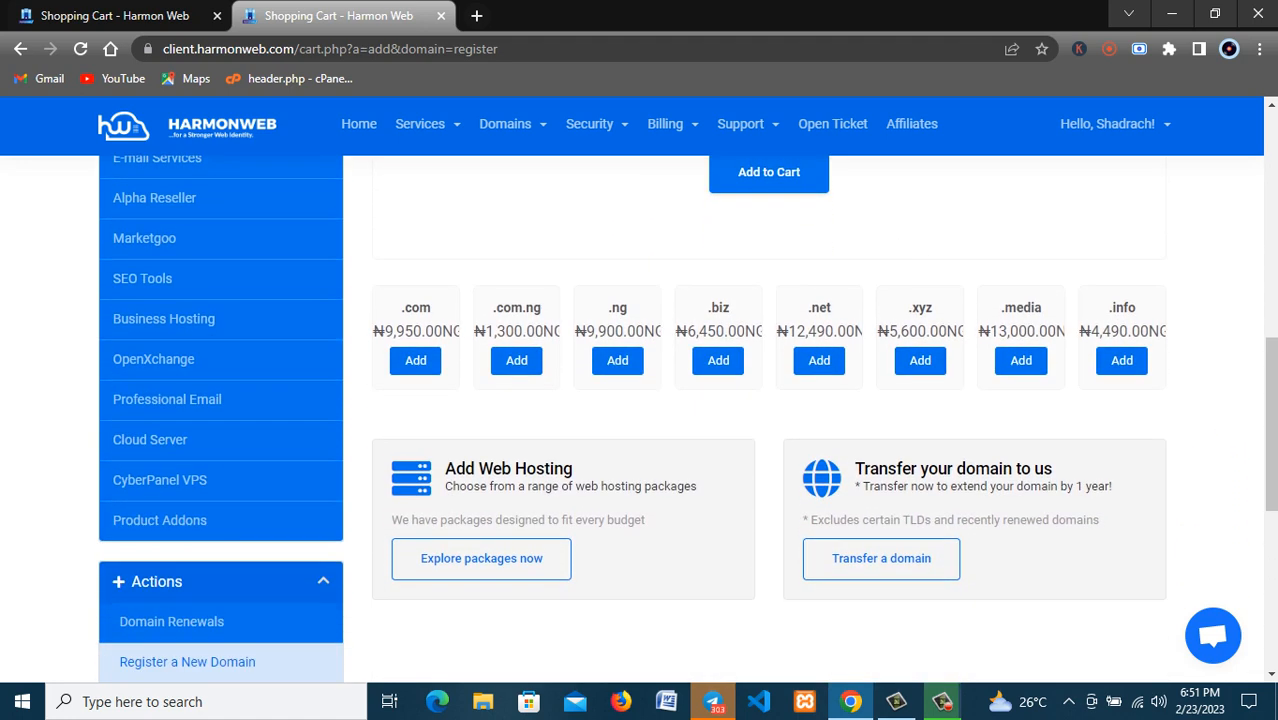
scroll(down, 3)
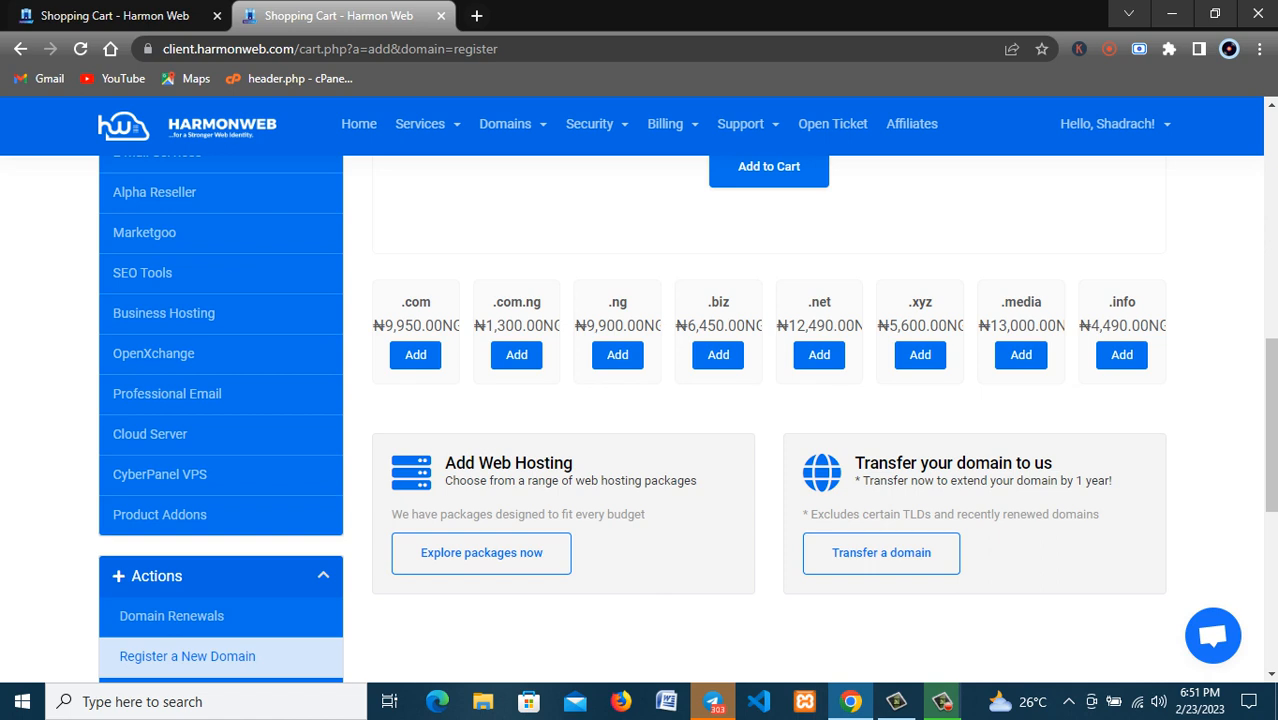
double_click(510, 301)
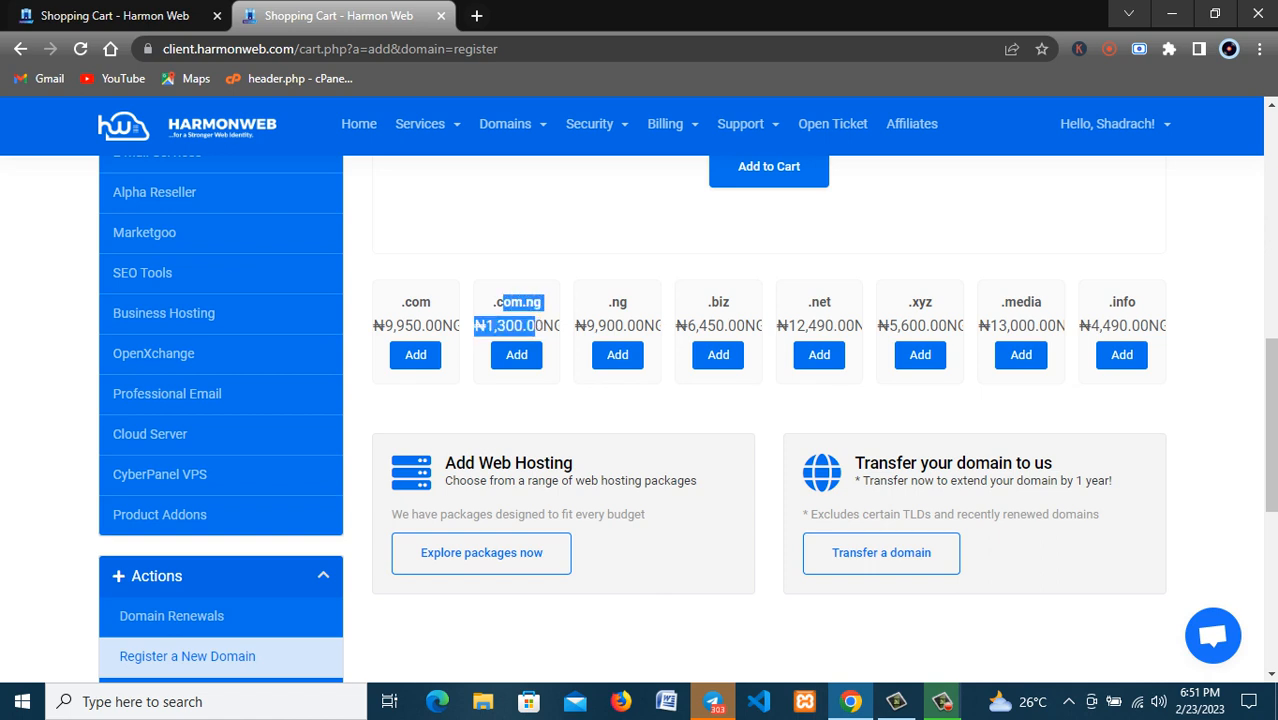
click(516, 354)
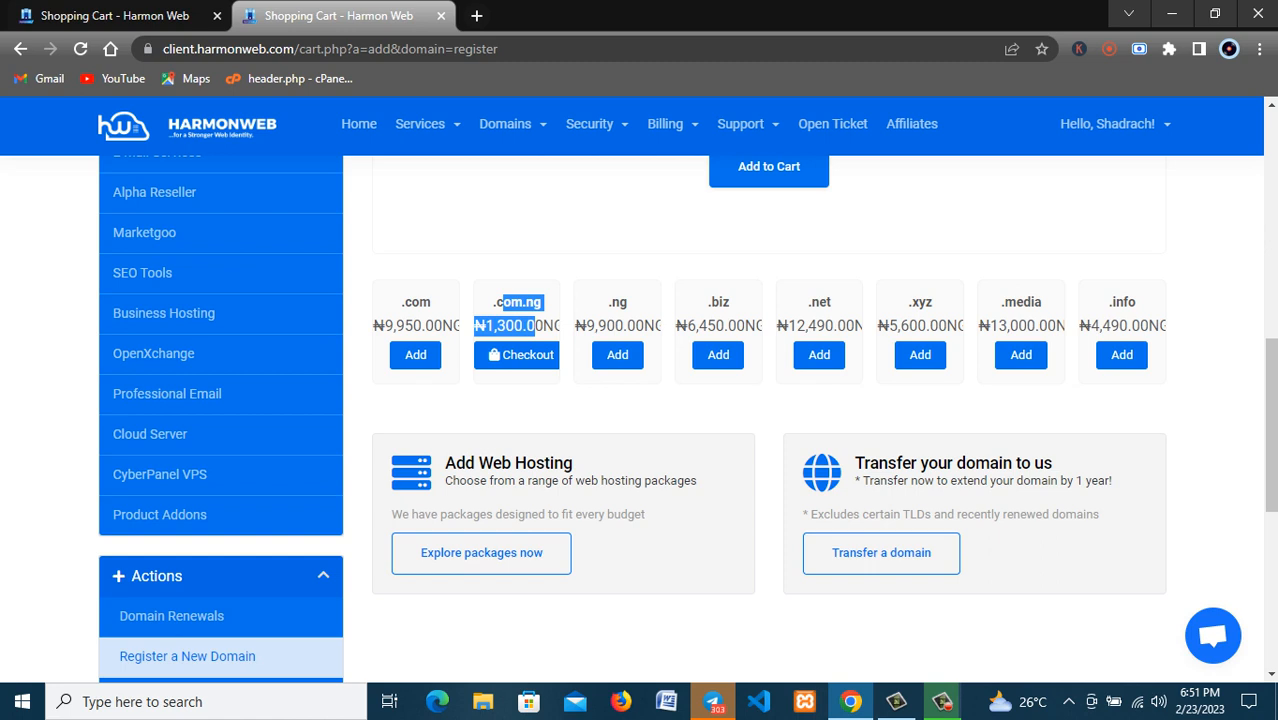
click(516, 355)
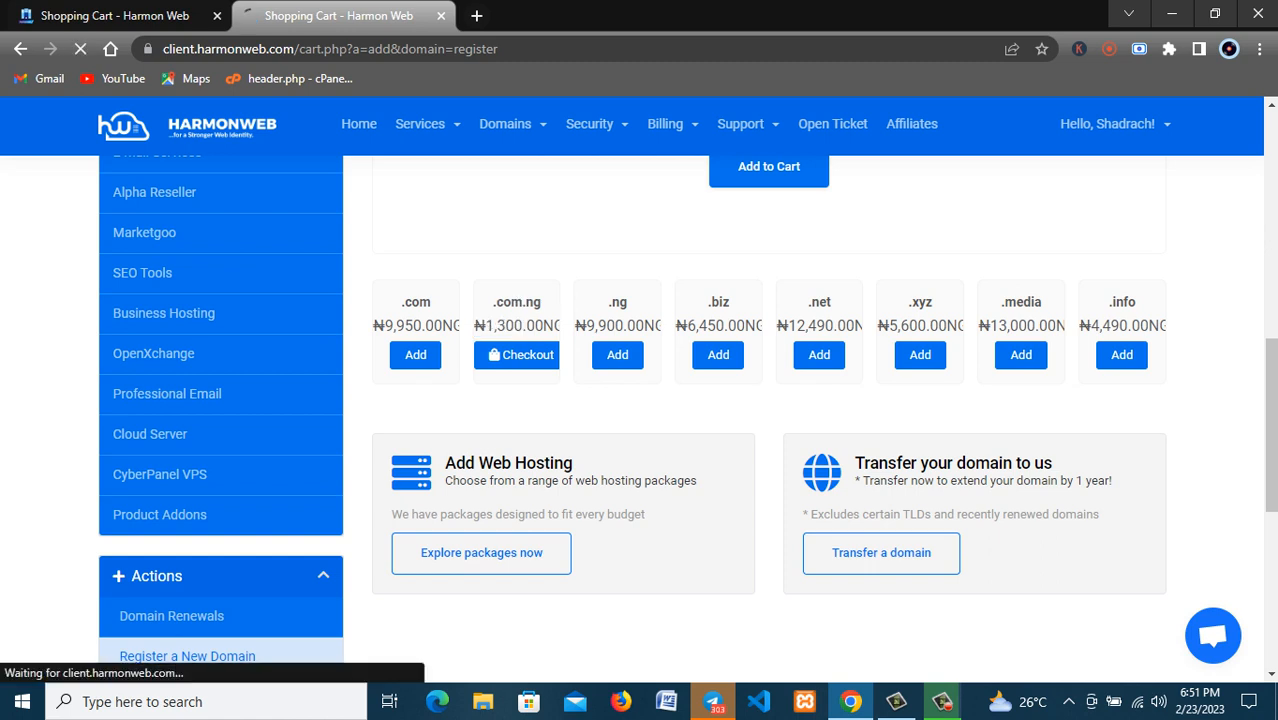
Step: Keep the default HarmonWeb nameservers for simonshadrach.com.ng and continue to Review & Checkout
click(516, 354)
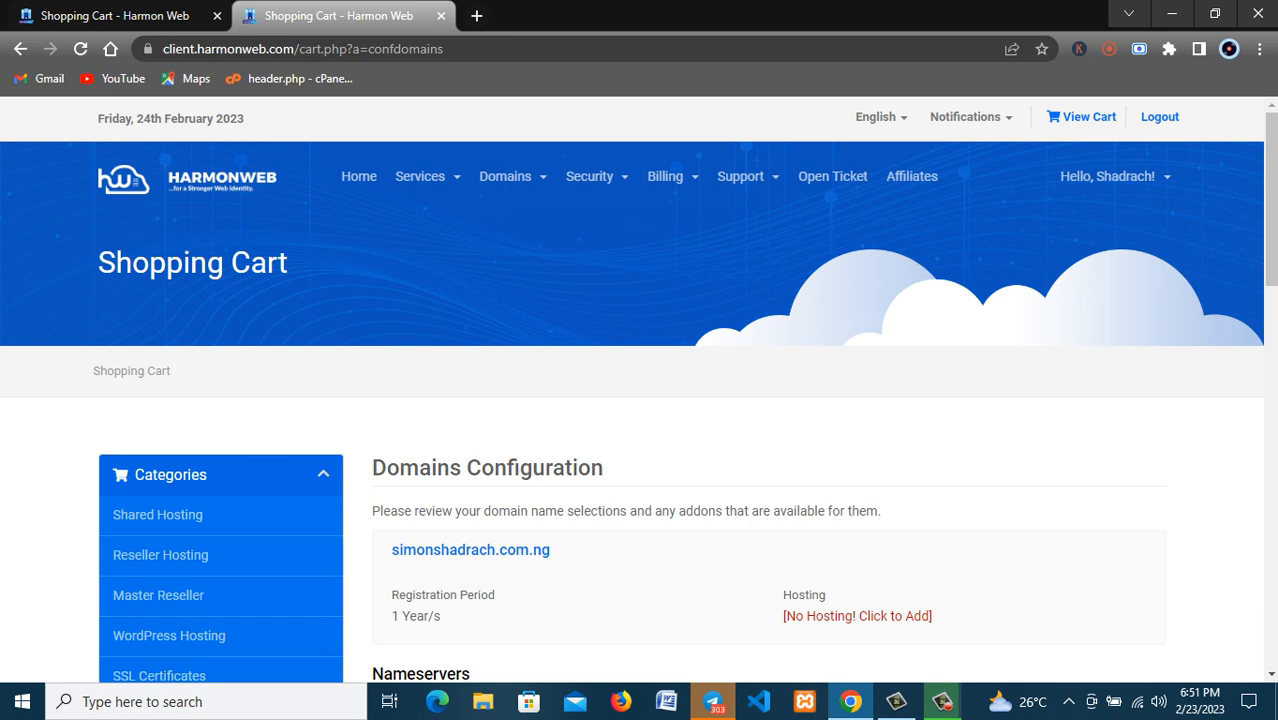
scroll(down, 3)
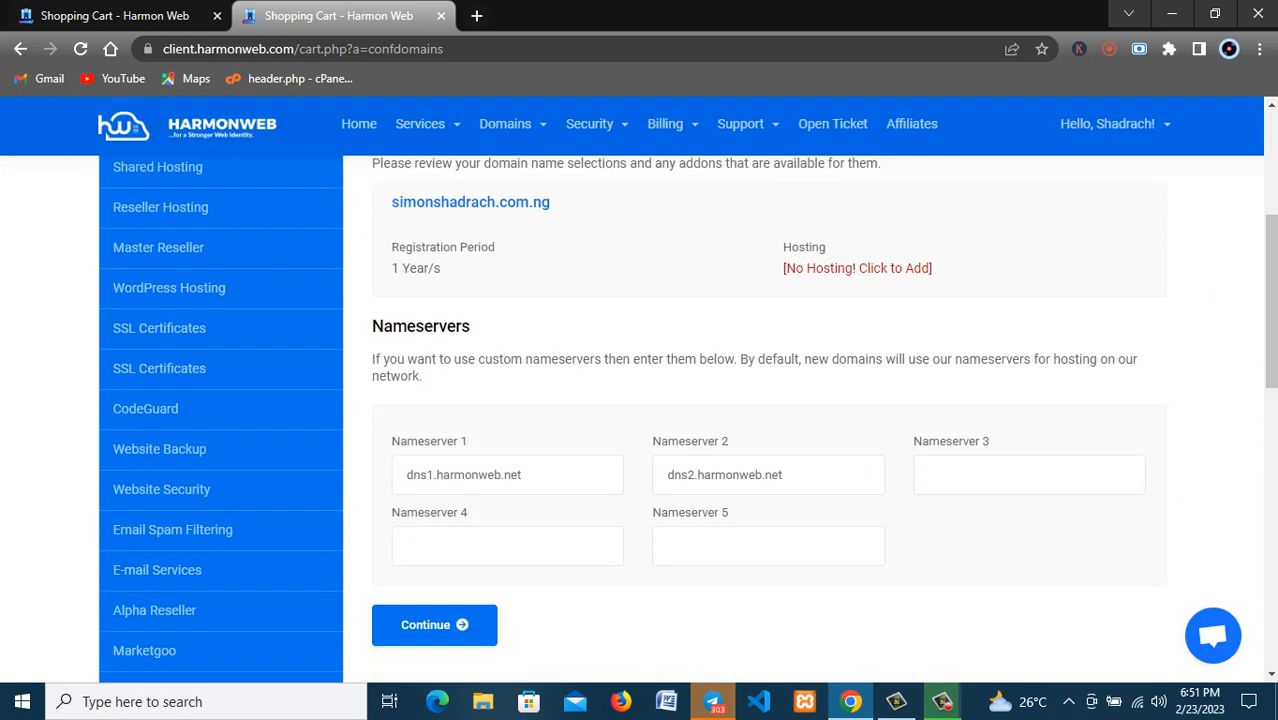
scroll(down, 3)
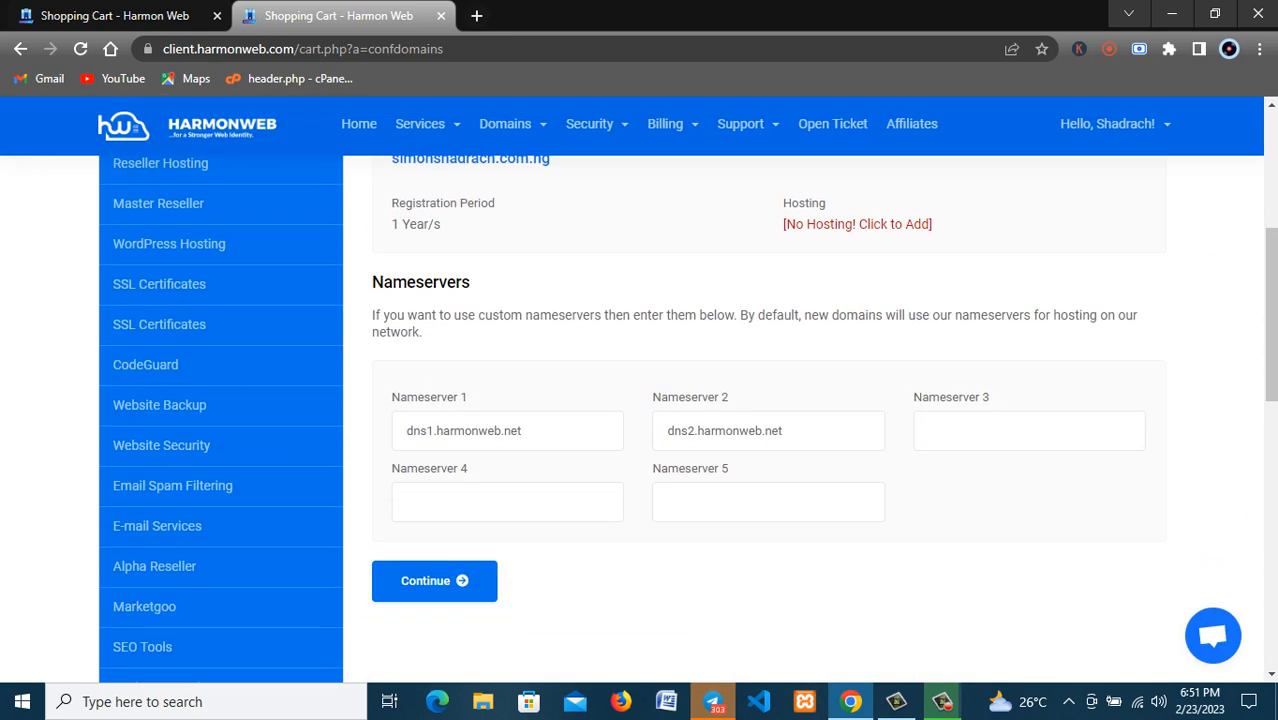
scroll(down, 3)
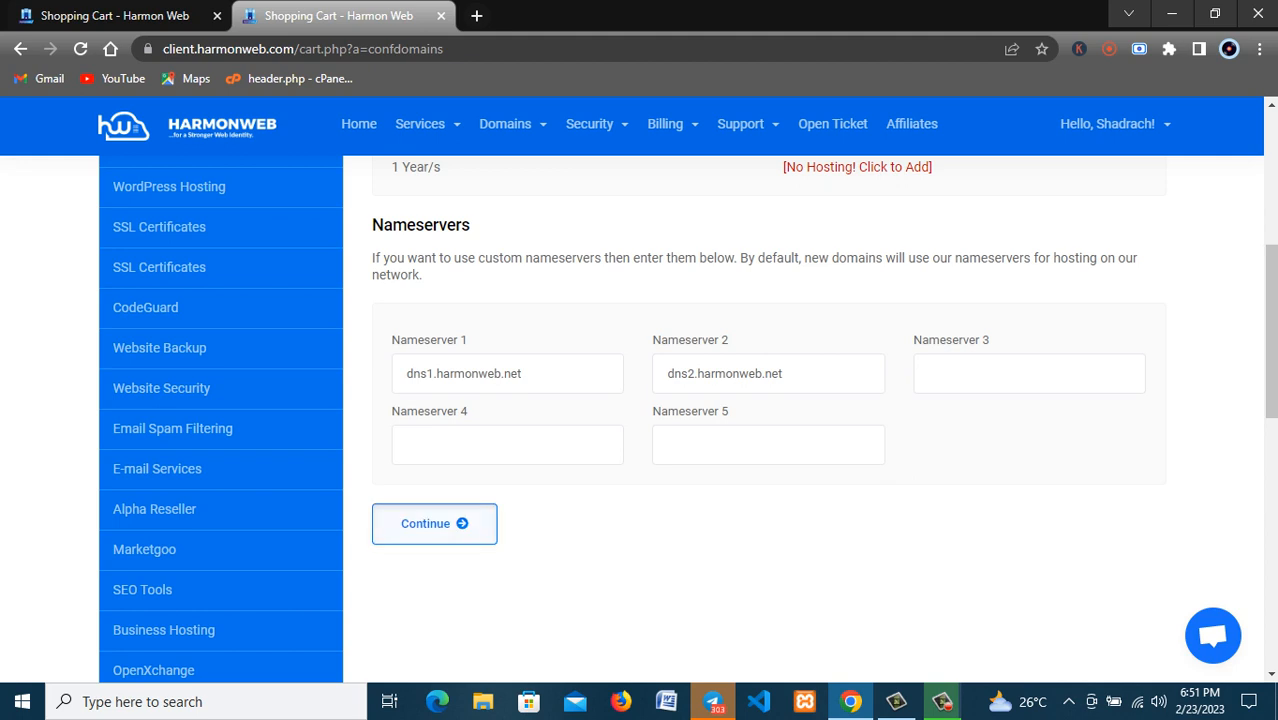
click(434, 523)
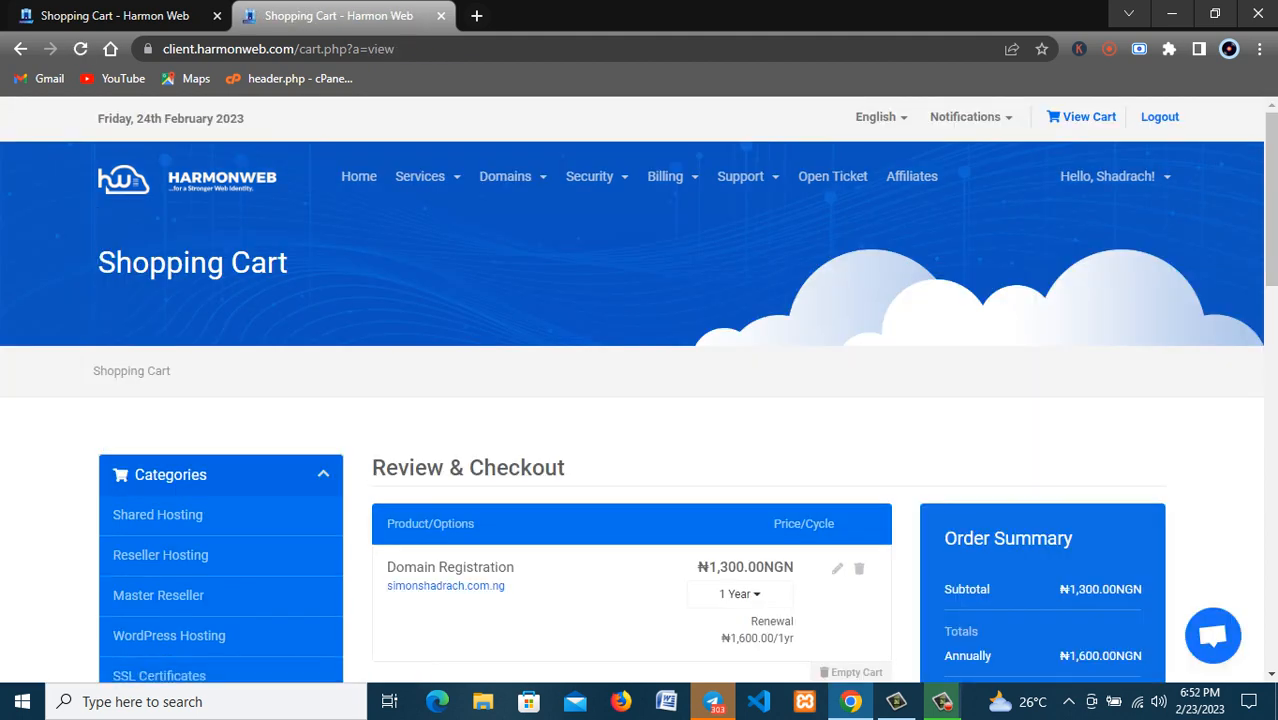
Step: Verify Total Due Today is ₦1,300.00NGN and submit the cart
scroll(down, 3)
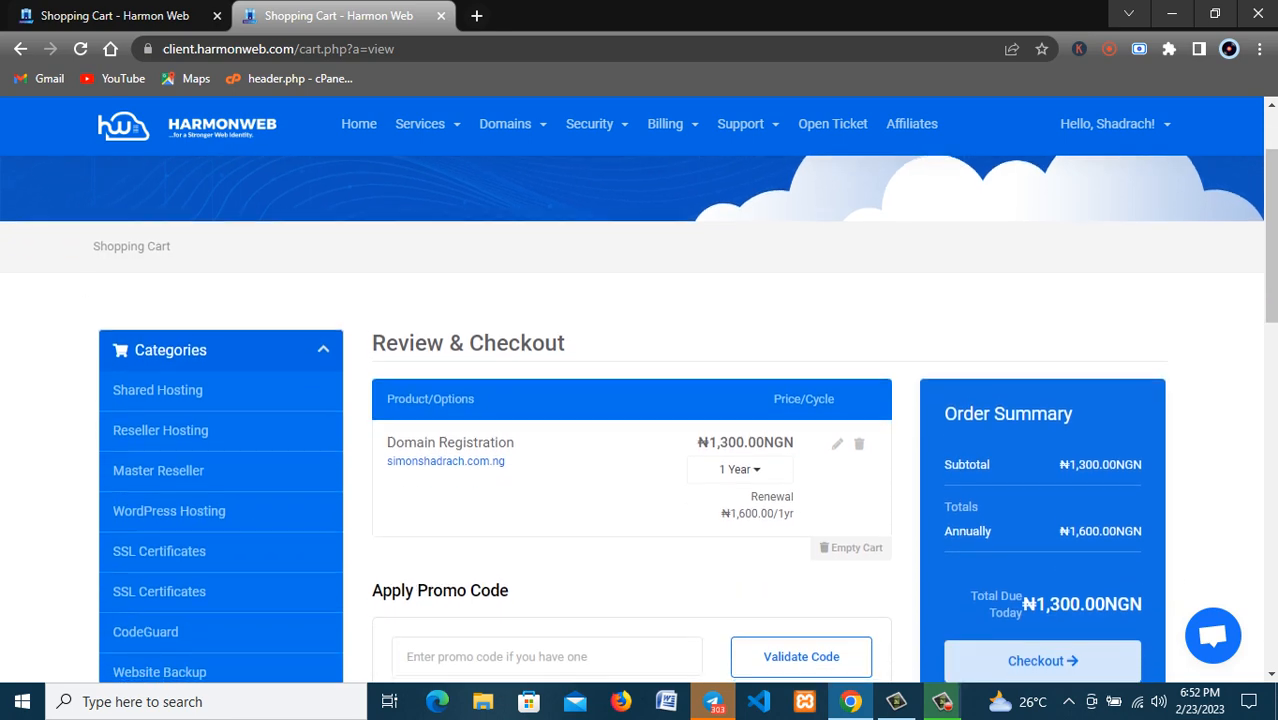
scroll(down, 3)
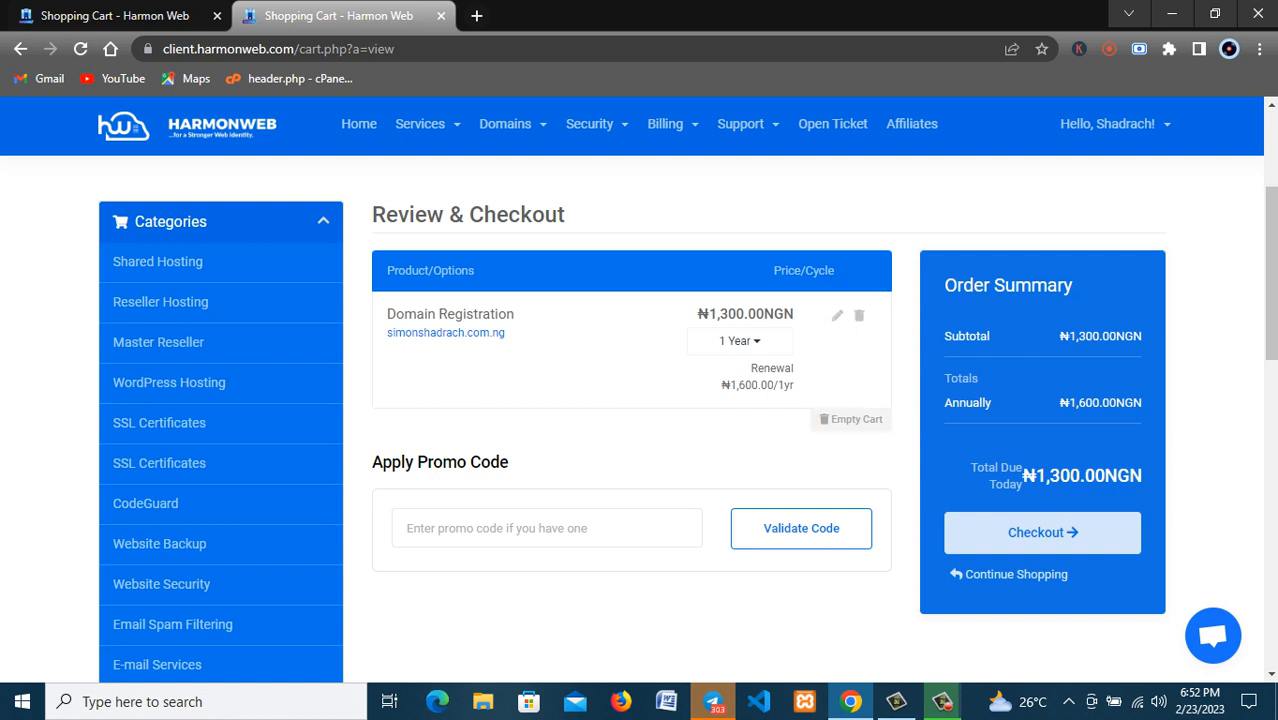
scroll(down, 3)
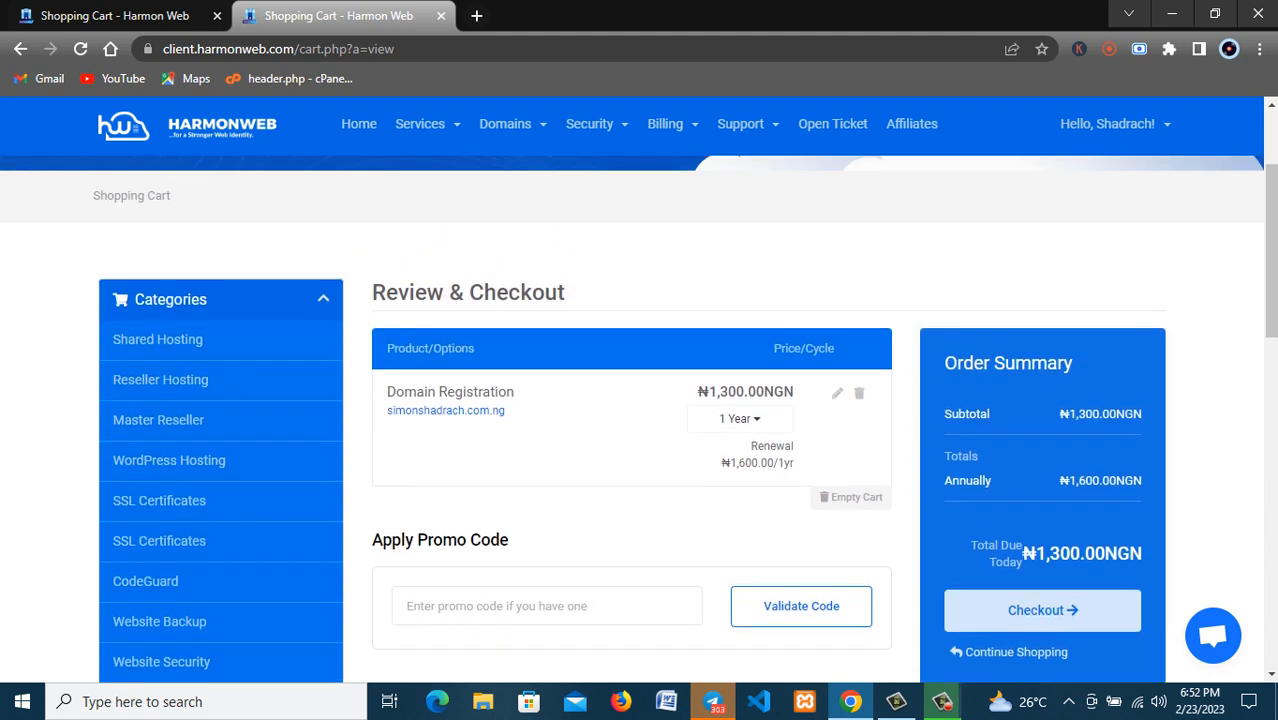
scroll(down, 3)
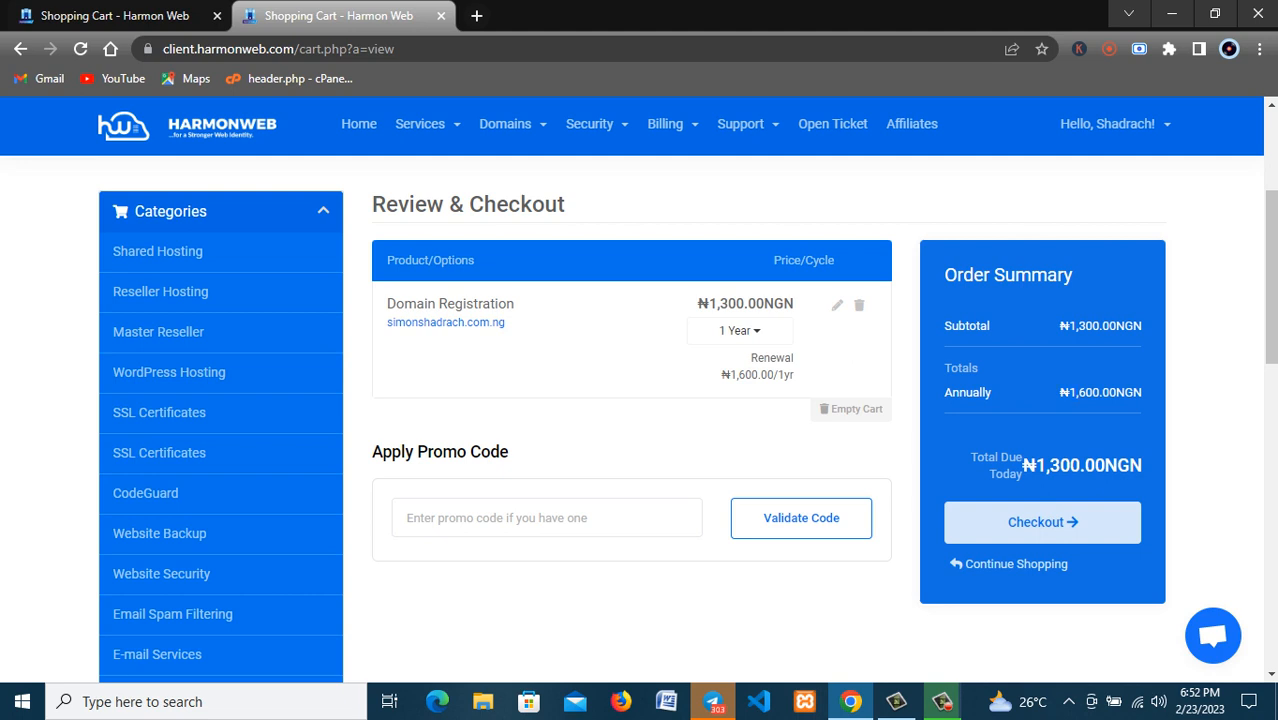
scroll(down, 3)
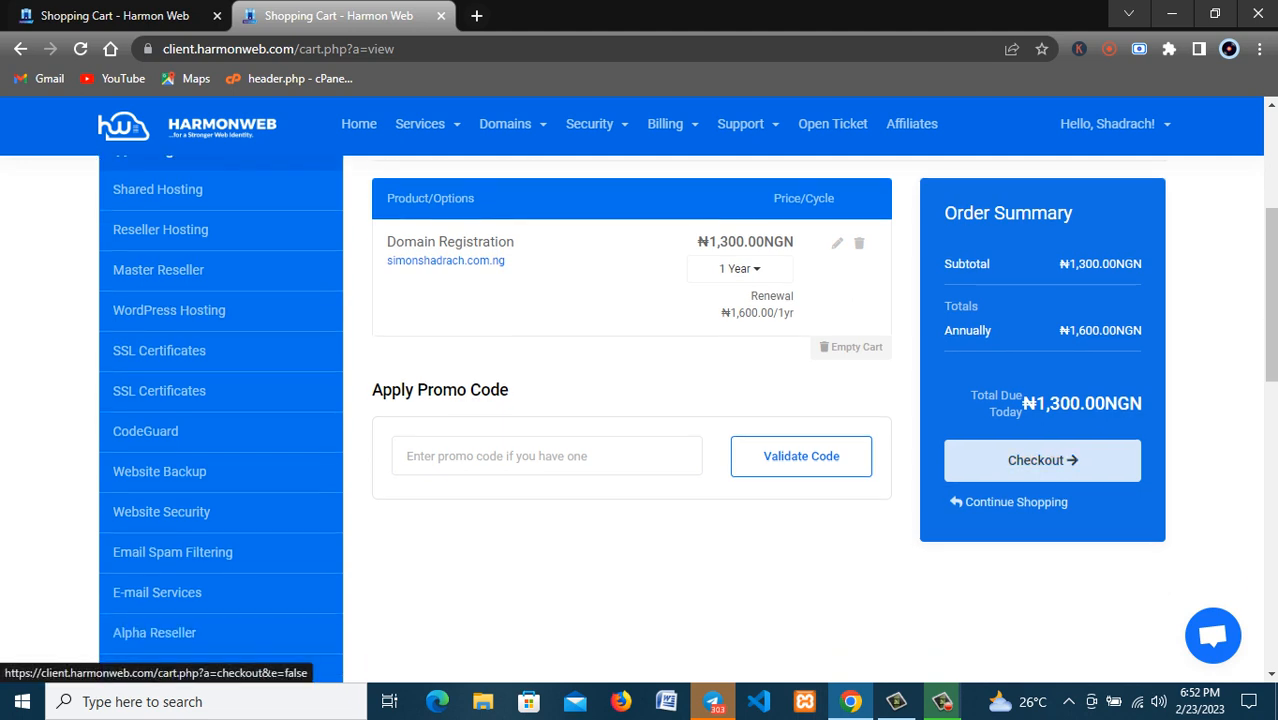
click(1041, 460)
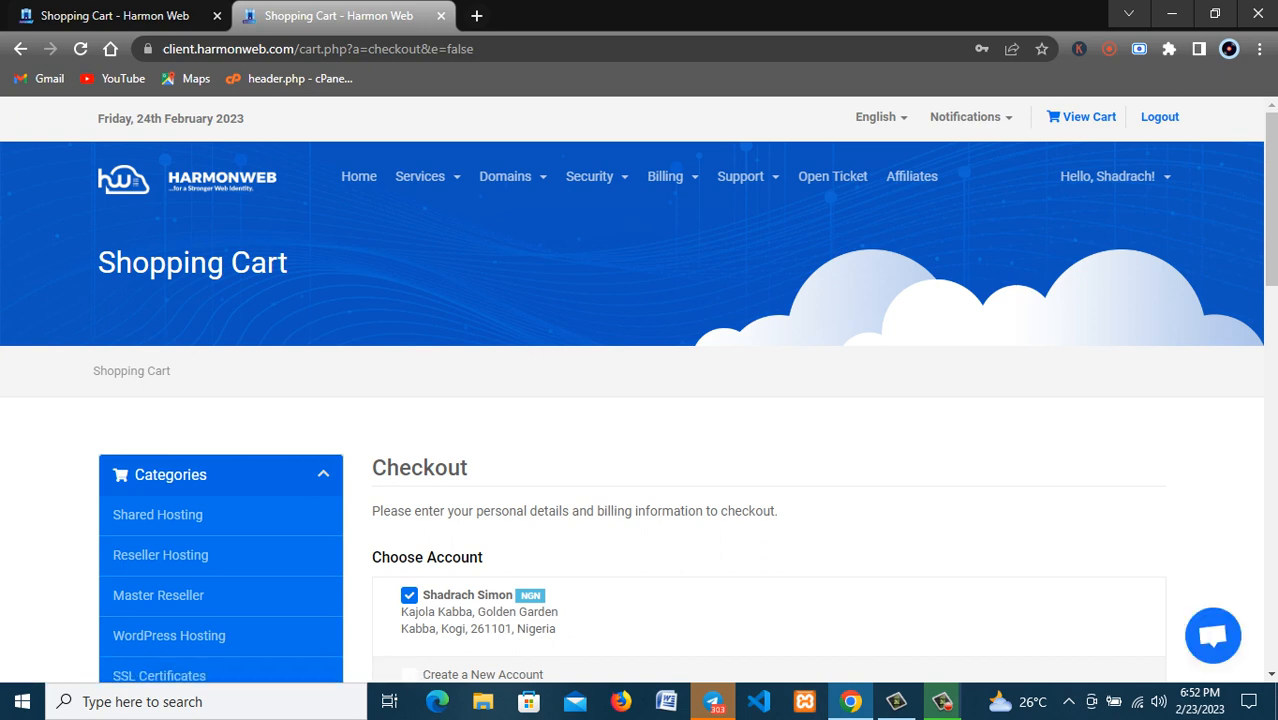
scroll(down, 3)
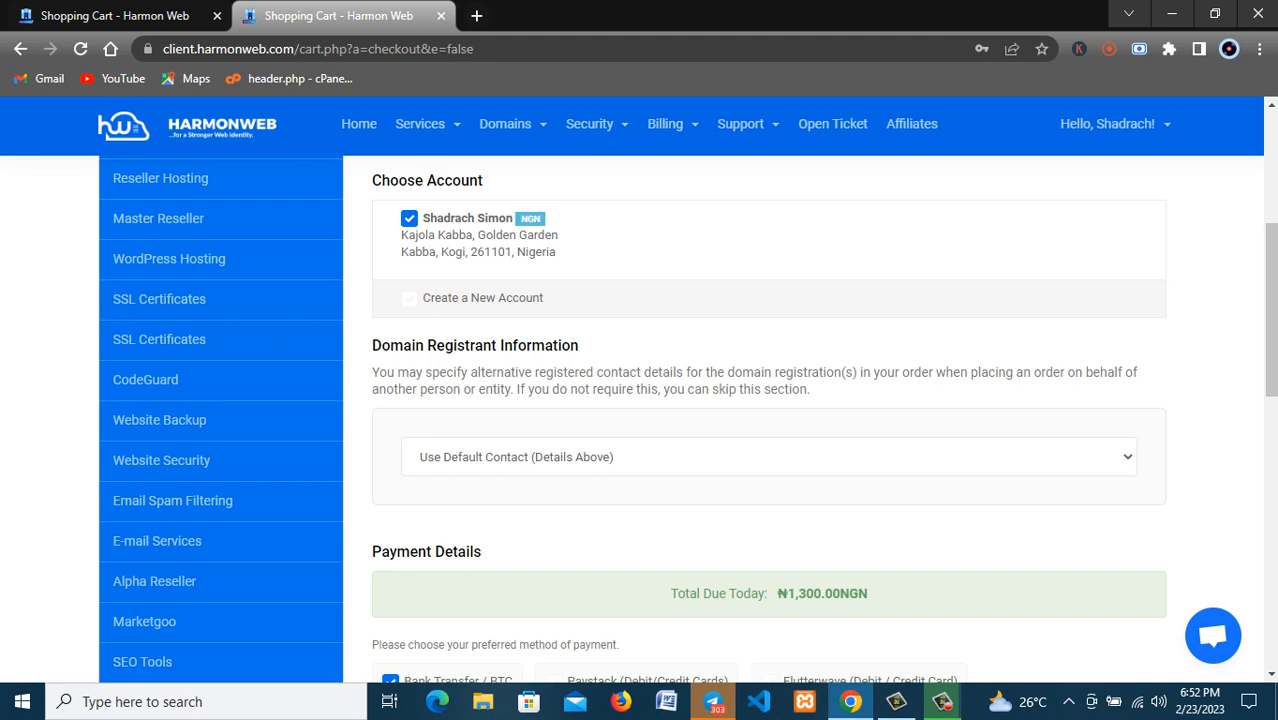
scroll(down, 3)
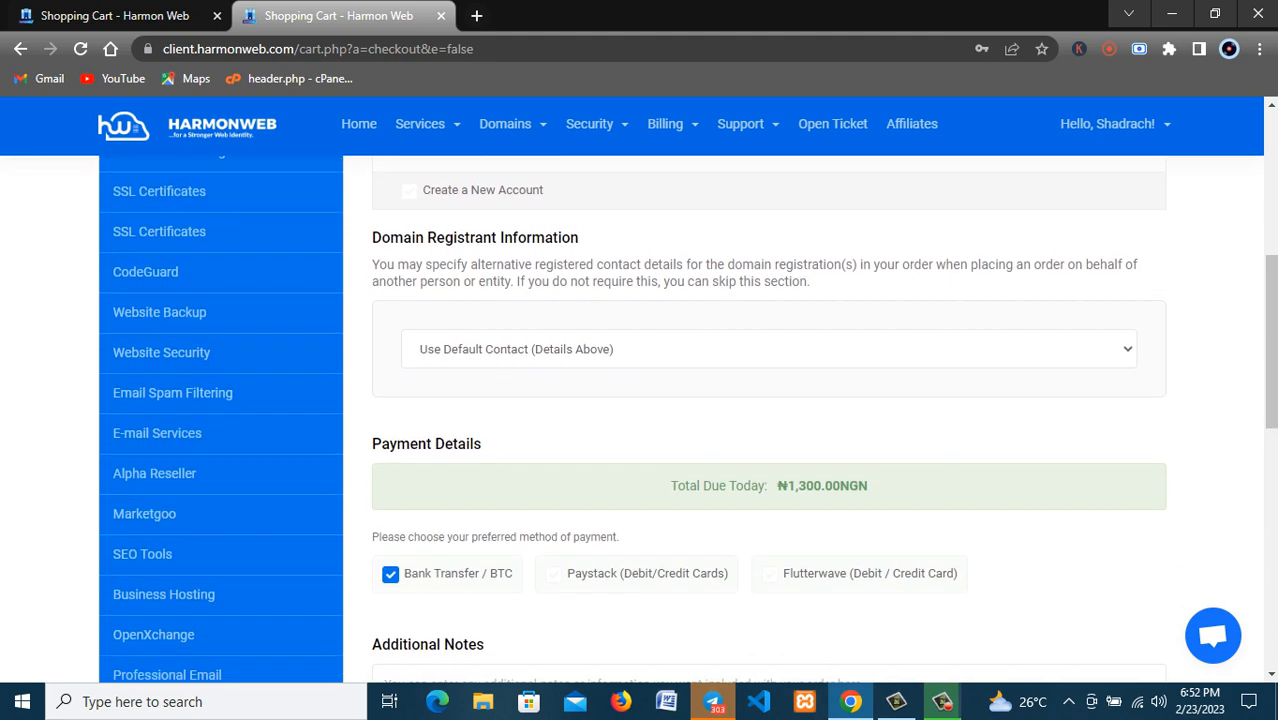
scroll(down, 3)
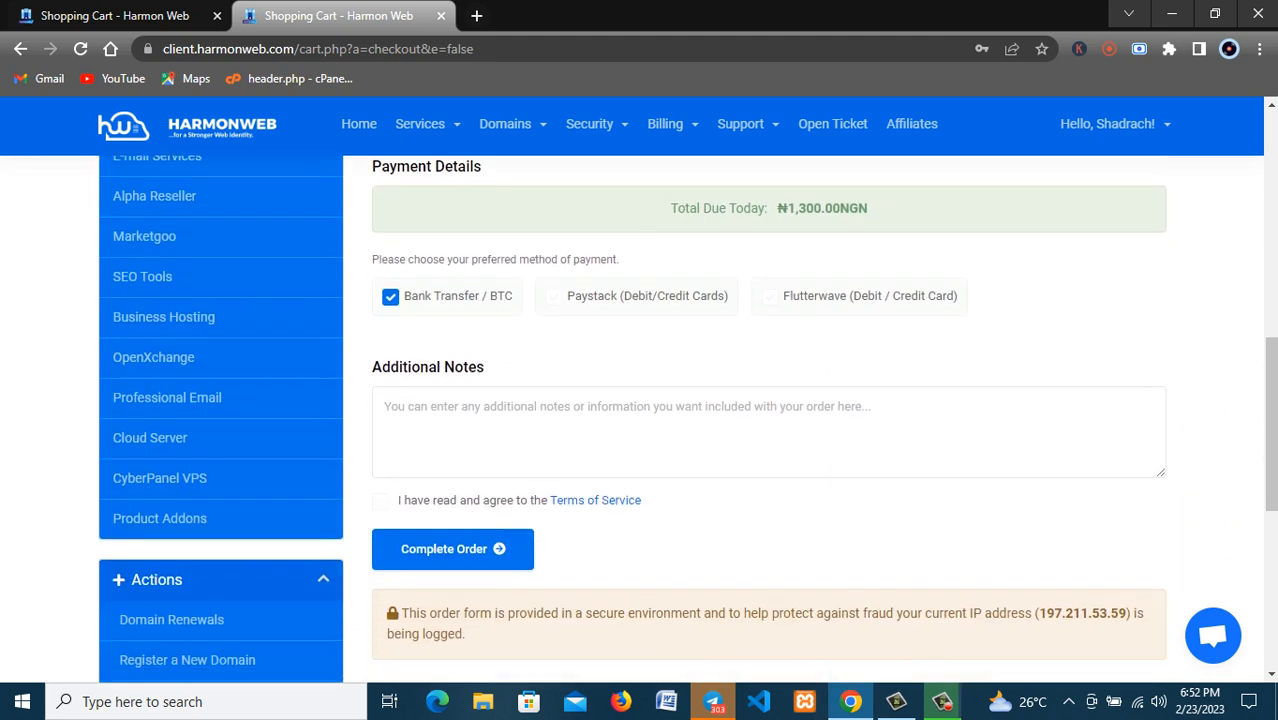
scroll(down, 3)
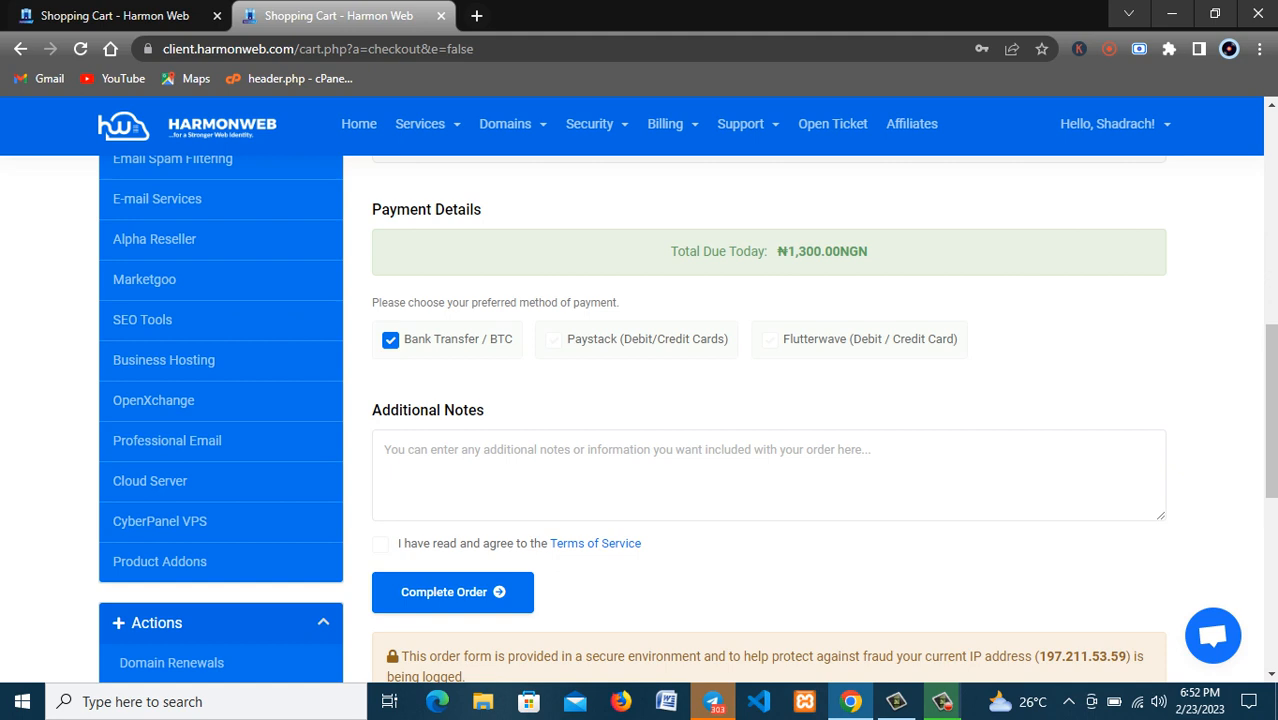
Step: Choose Flutterwave (Debit / Credit Card) as the payment method and submit the order
click(554, 339)
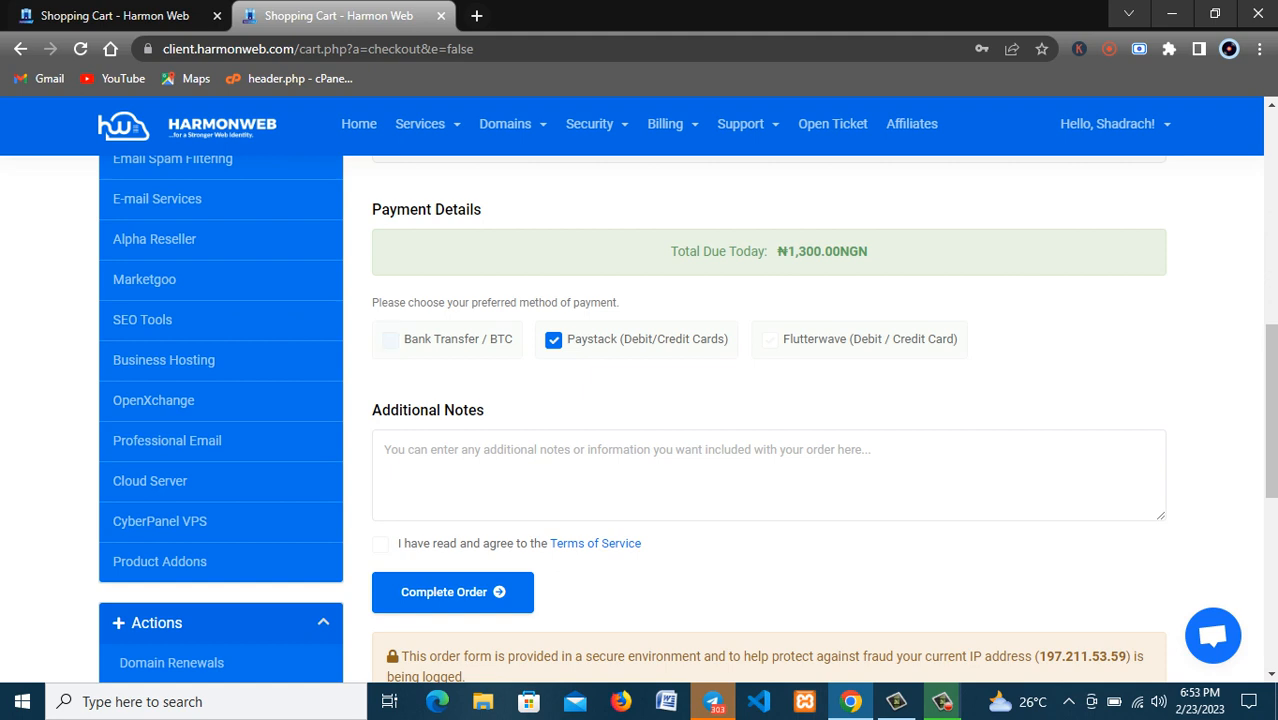
click(770, 340)
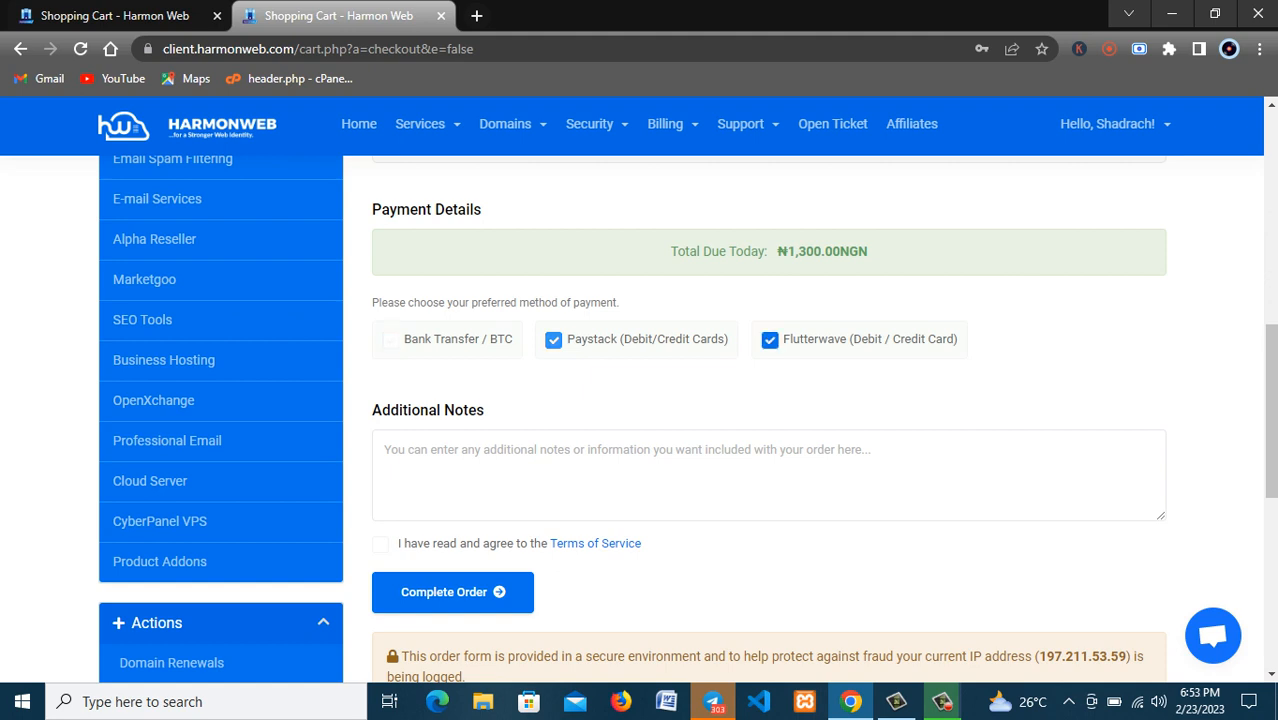
click(553, 340)
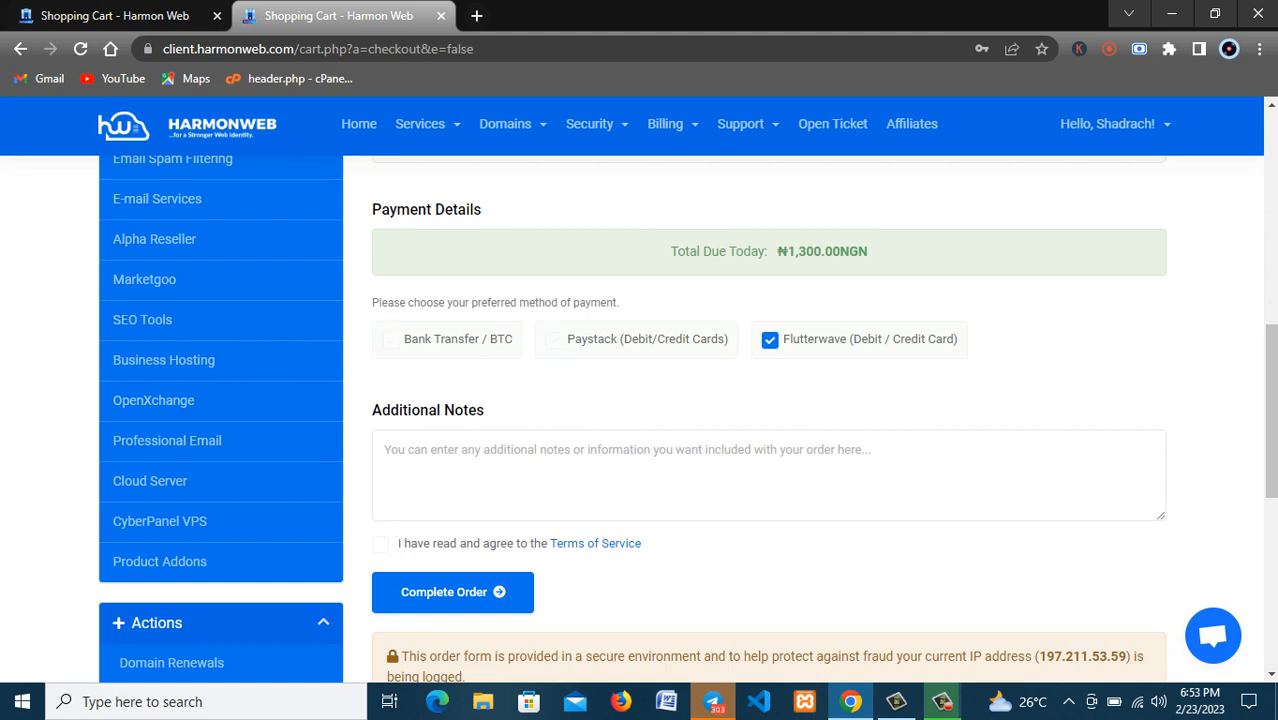
click(553, 339)
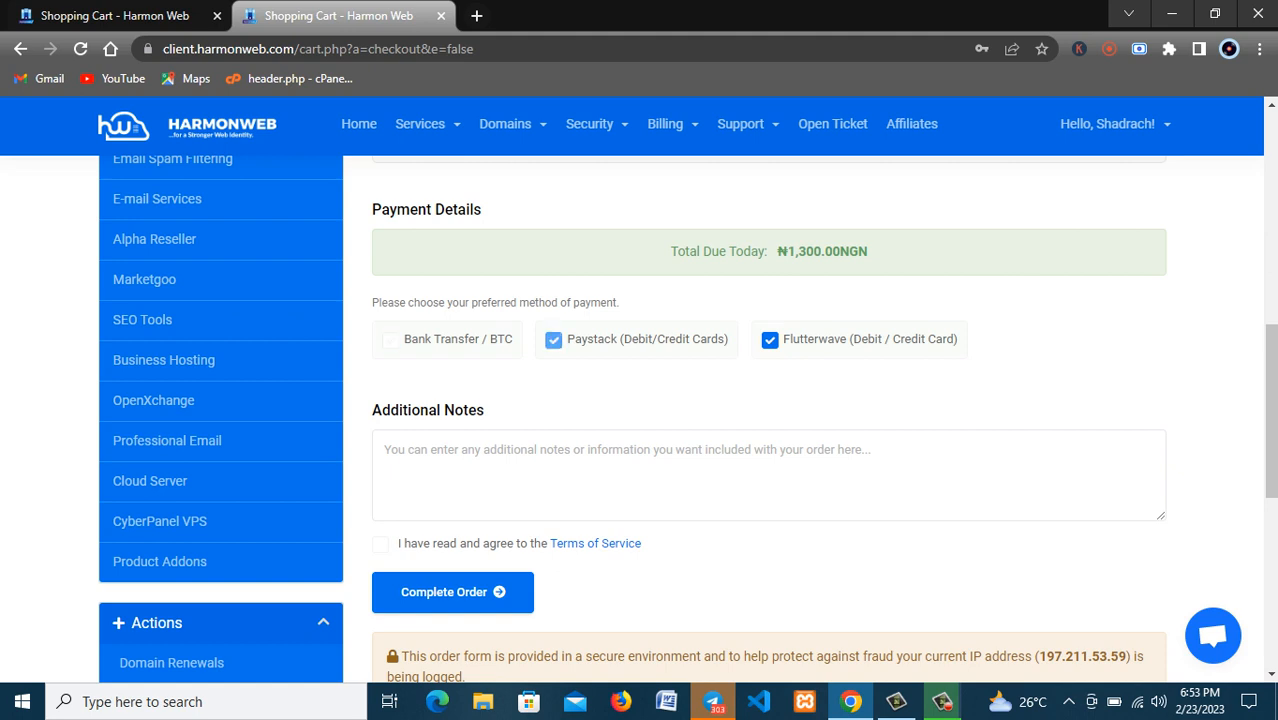
click(554, 340)
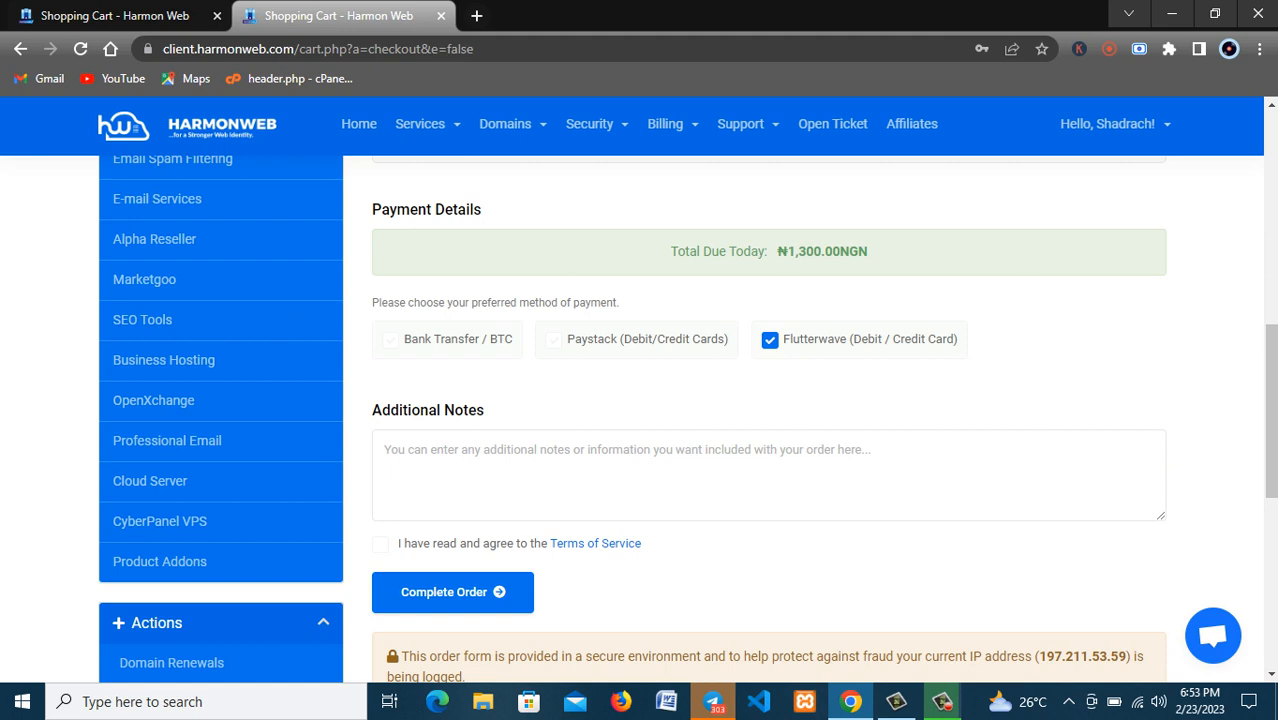
click(452, 592)
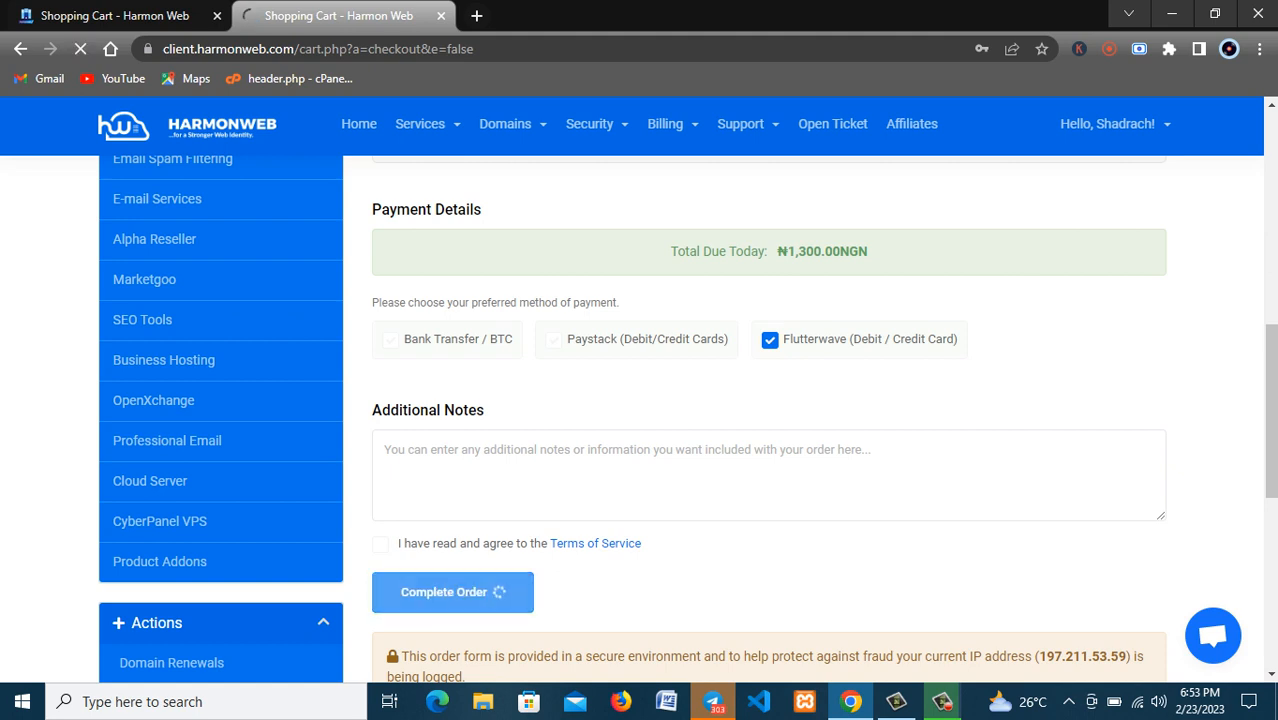
Step: Tick 'I have read and agree to the Terms of Service'
click(452, 591)
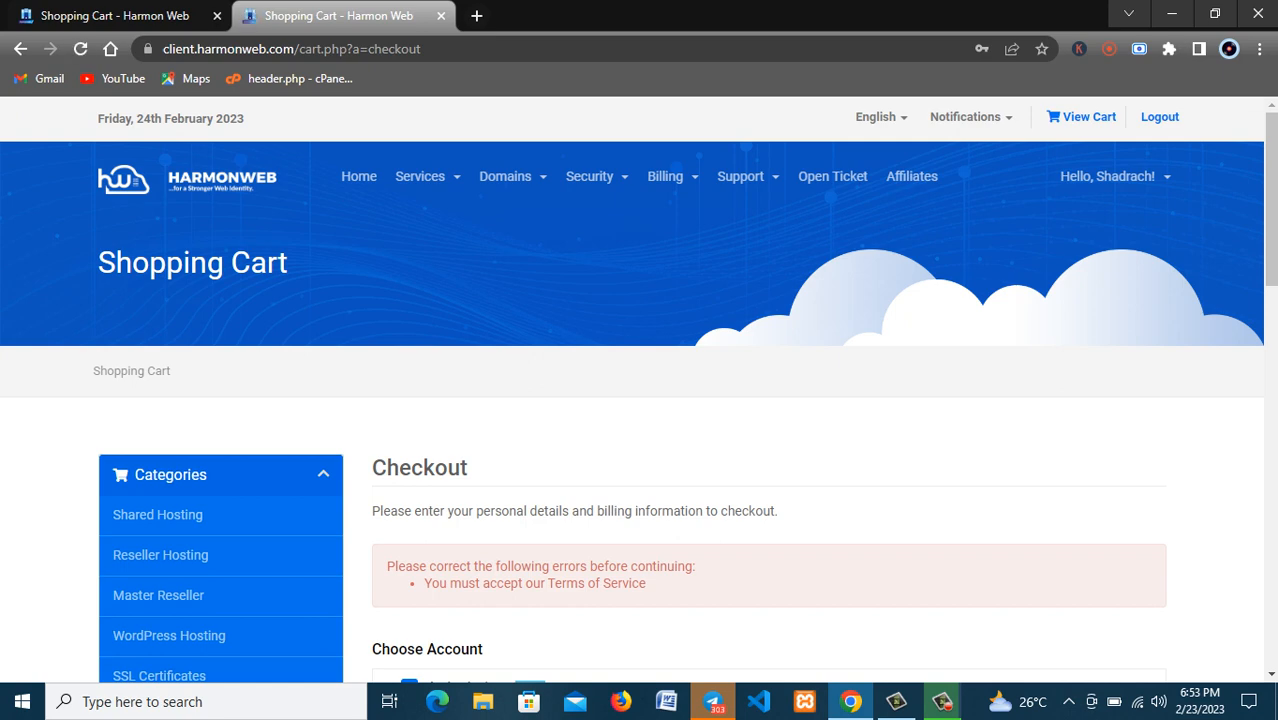
scroll(down, 3)
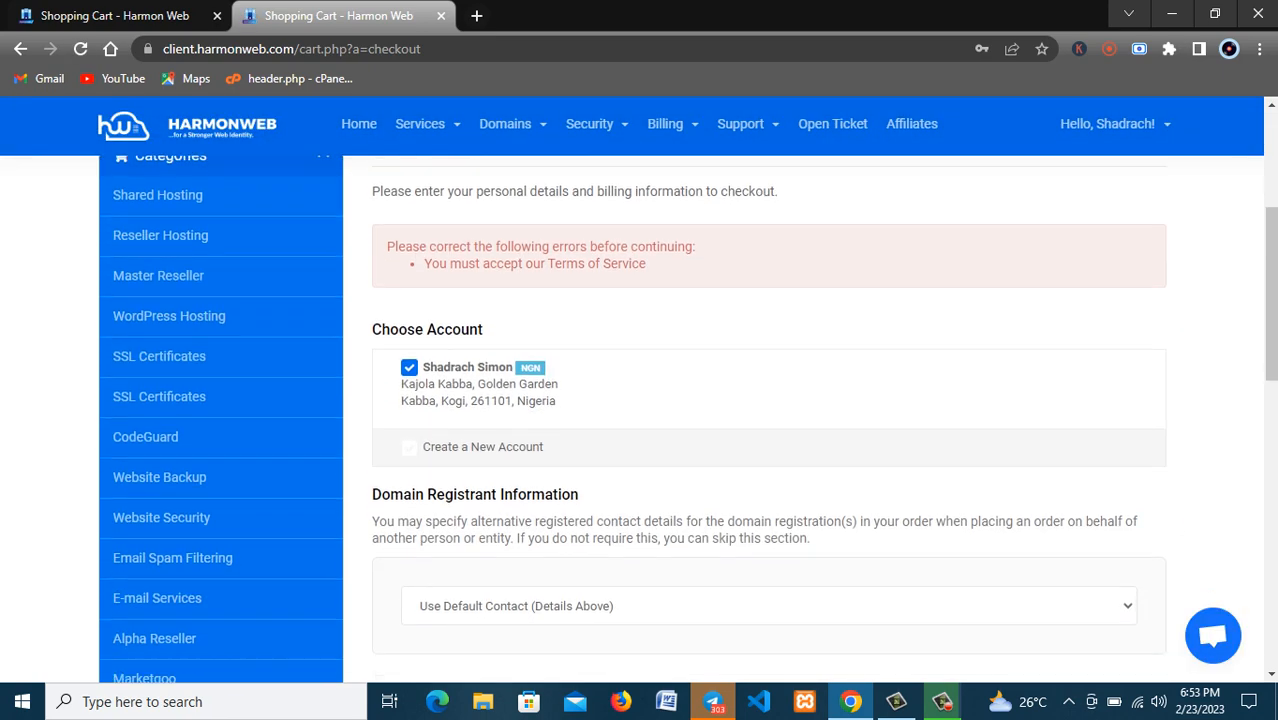
scroll(down, 3)
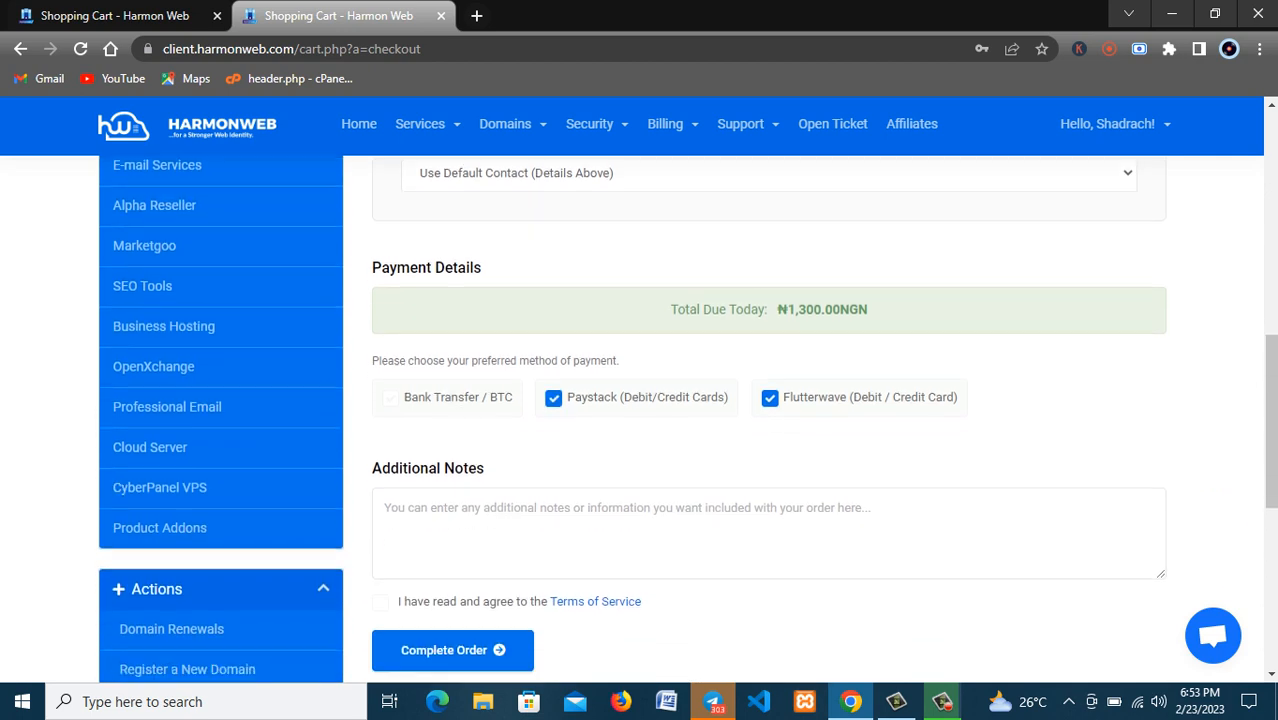
scroll(down, 3)
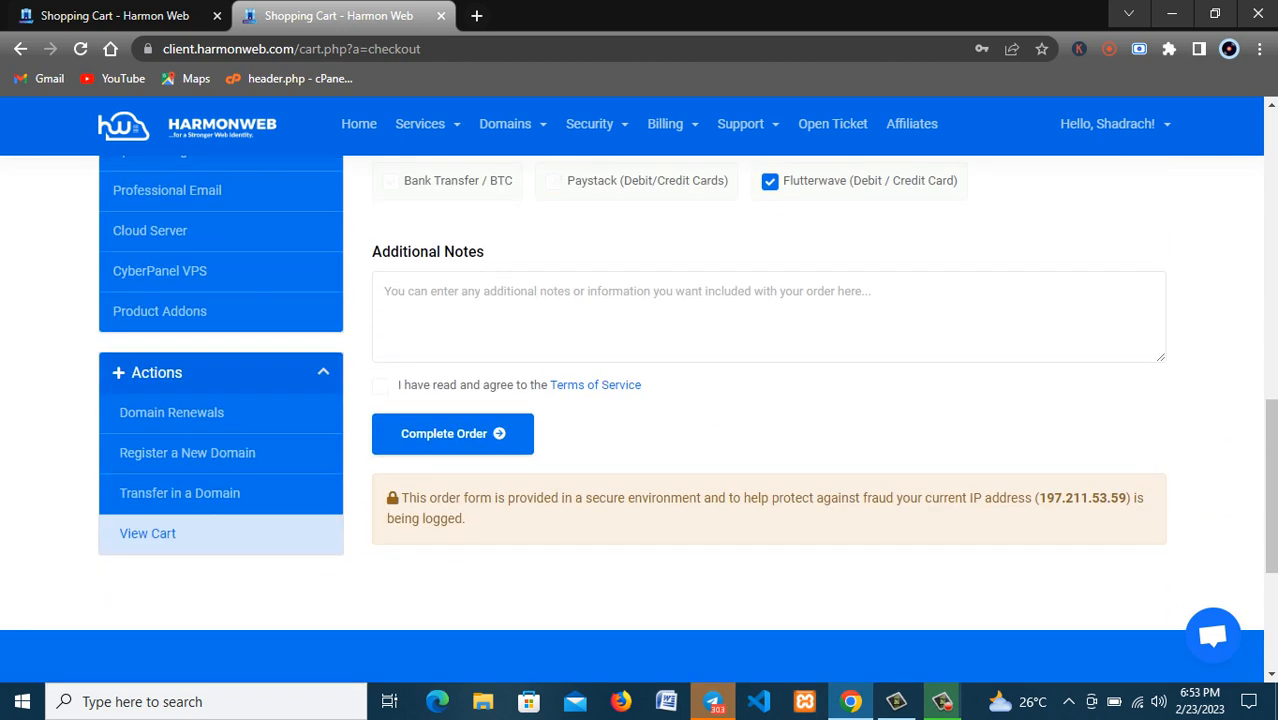
click(380, 385)
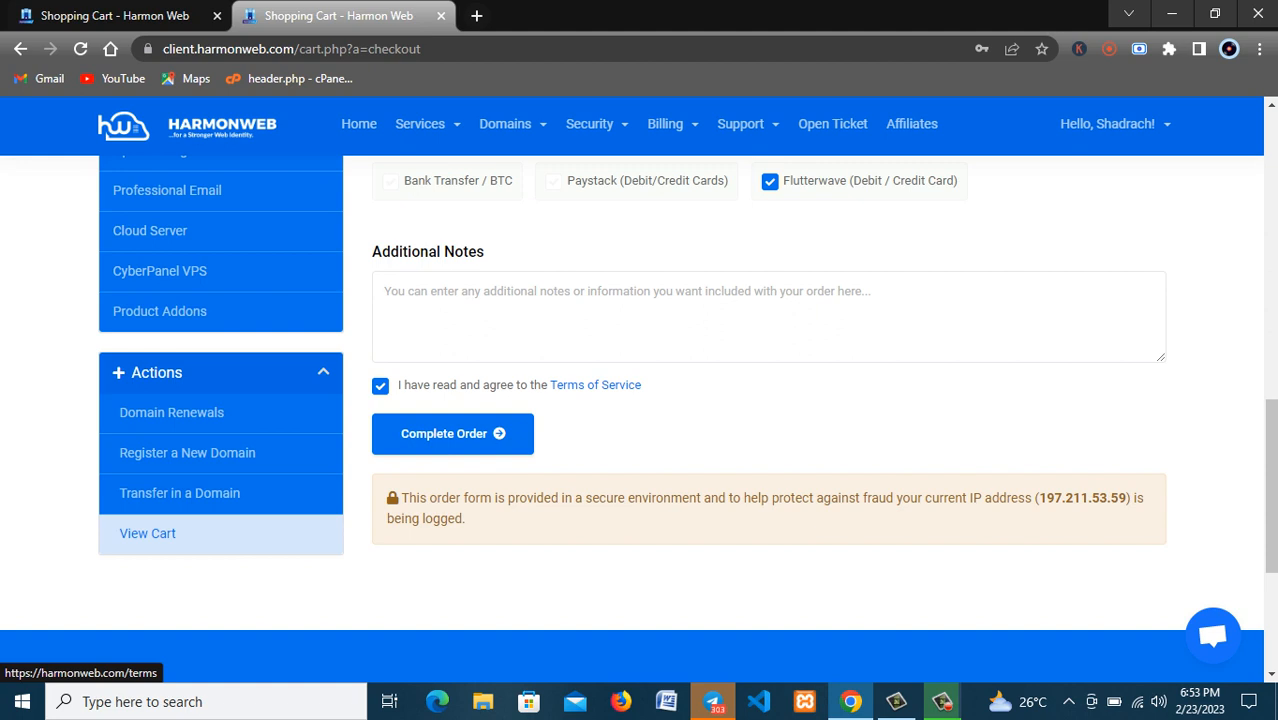
Step: Place the Flutterwave order, generating unpaid Invoice #522511 for ₦1,300
click(389, 180)
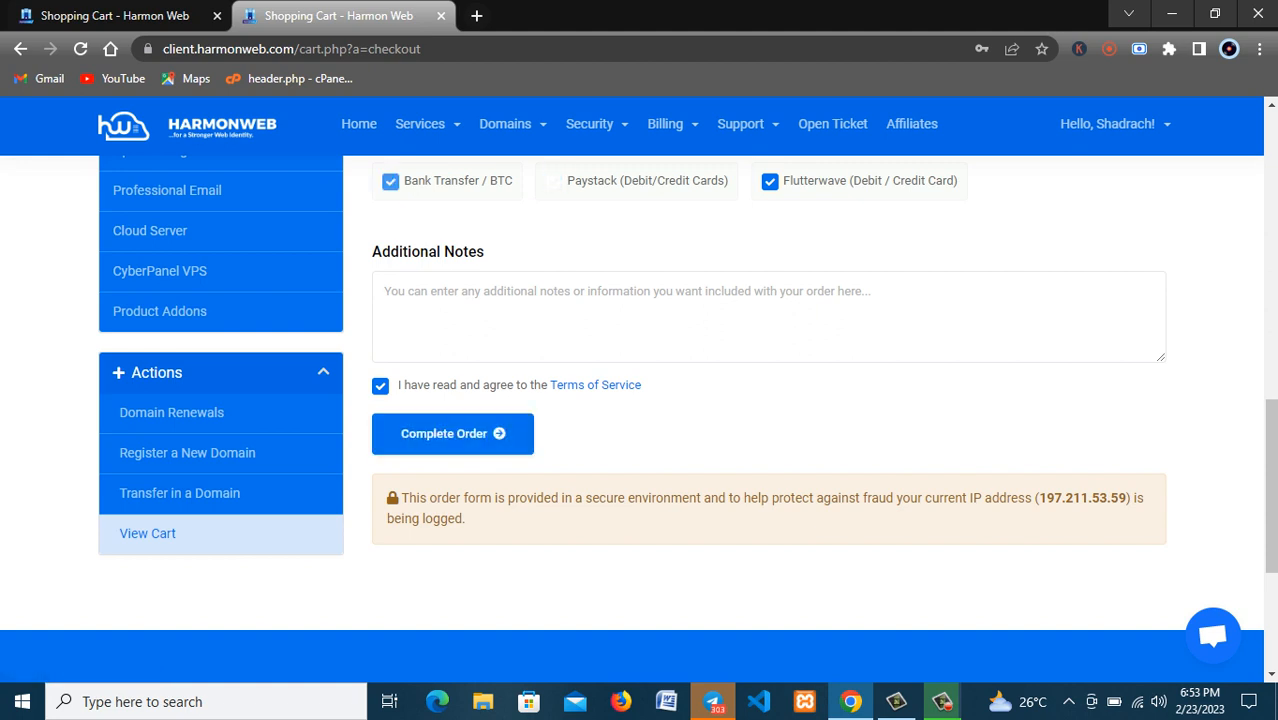
click(452, 433)
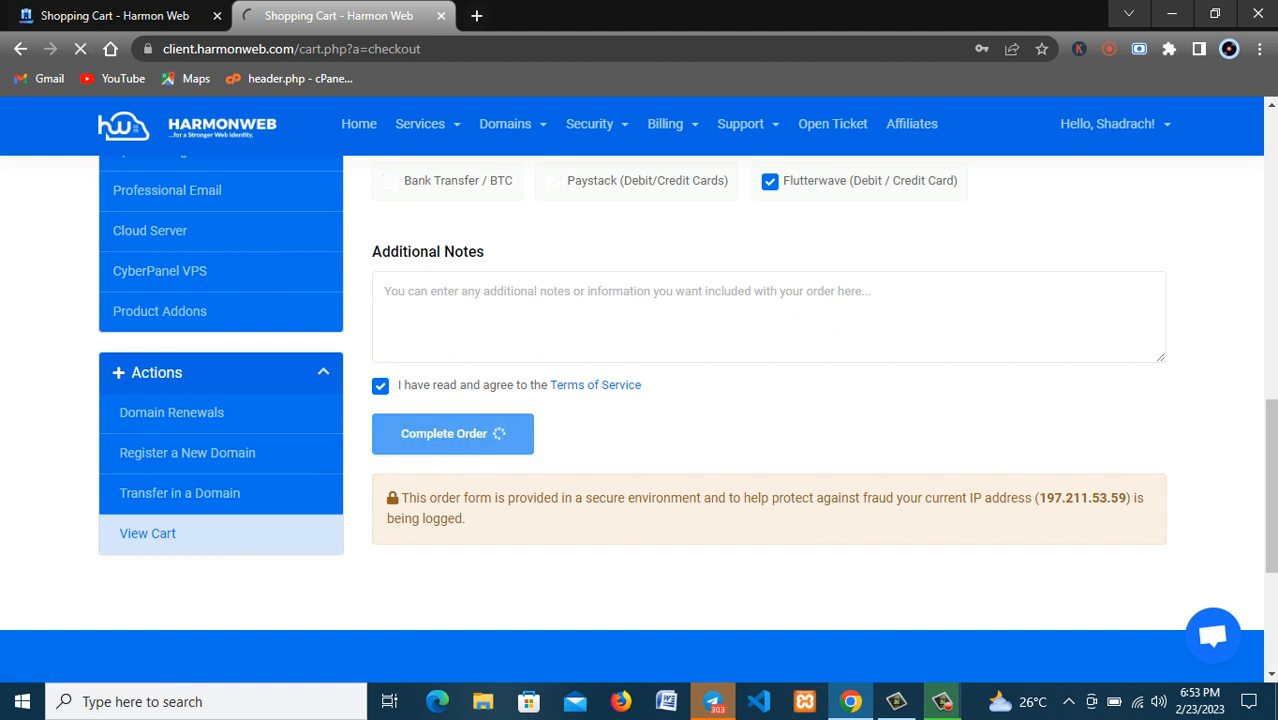
click(452, 433)
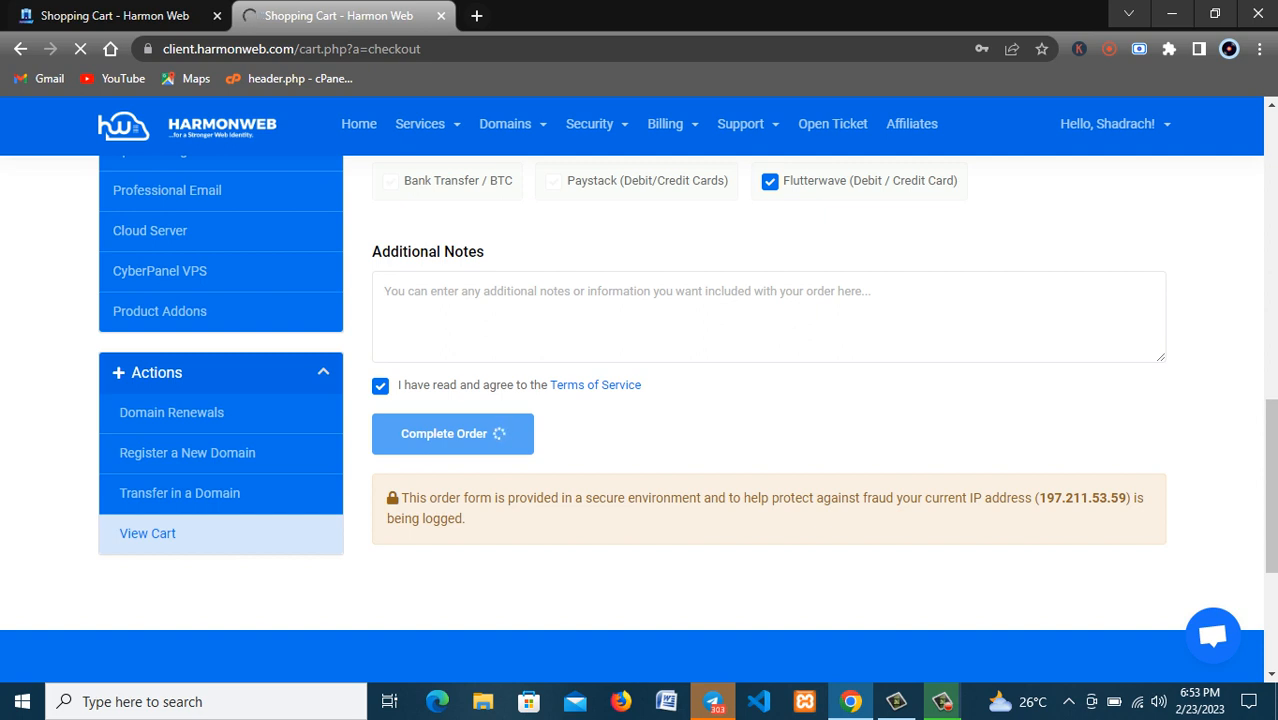
click(452, 433)
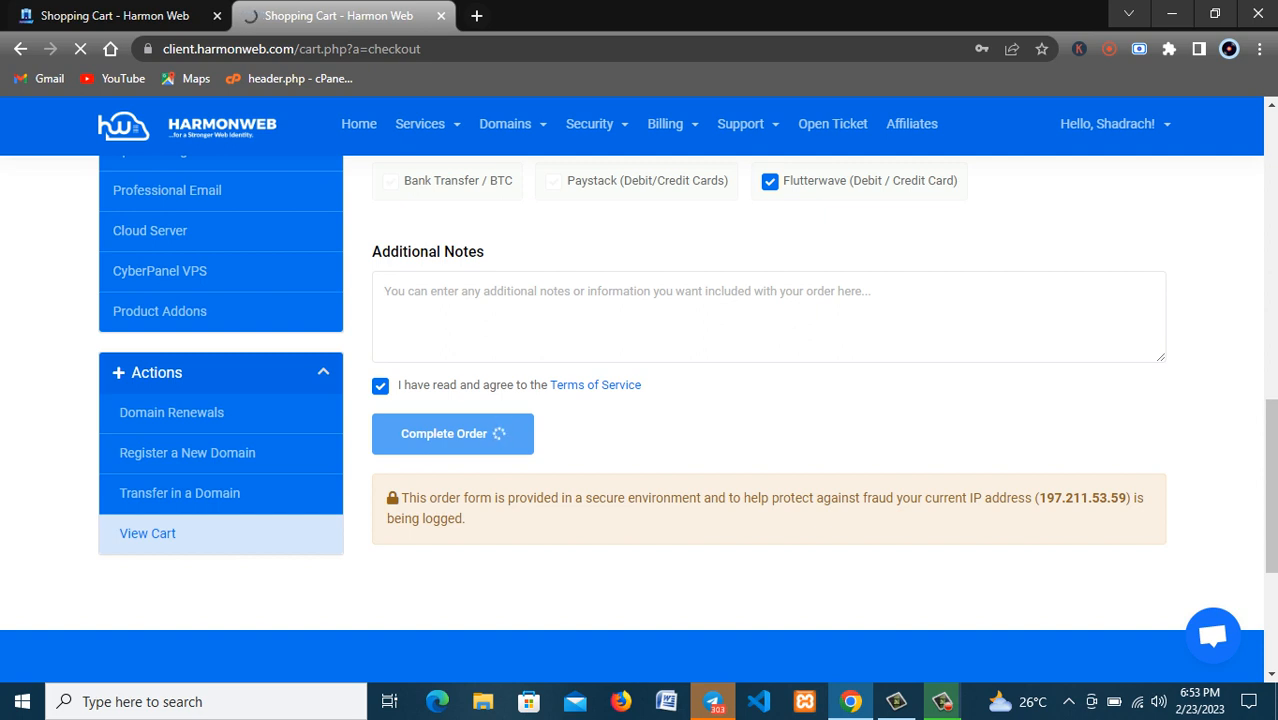
click(452, 433)
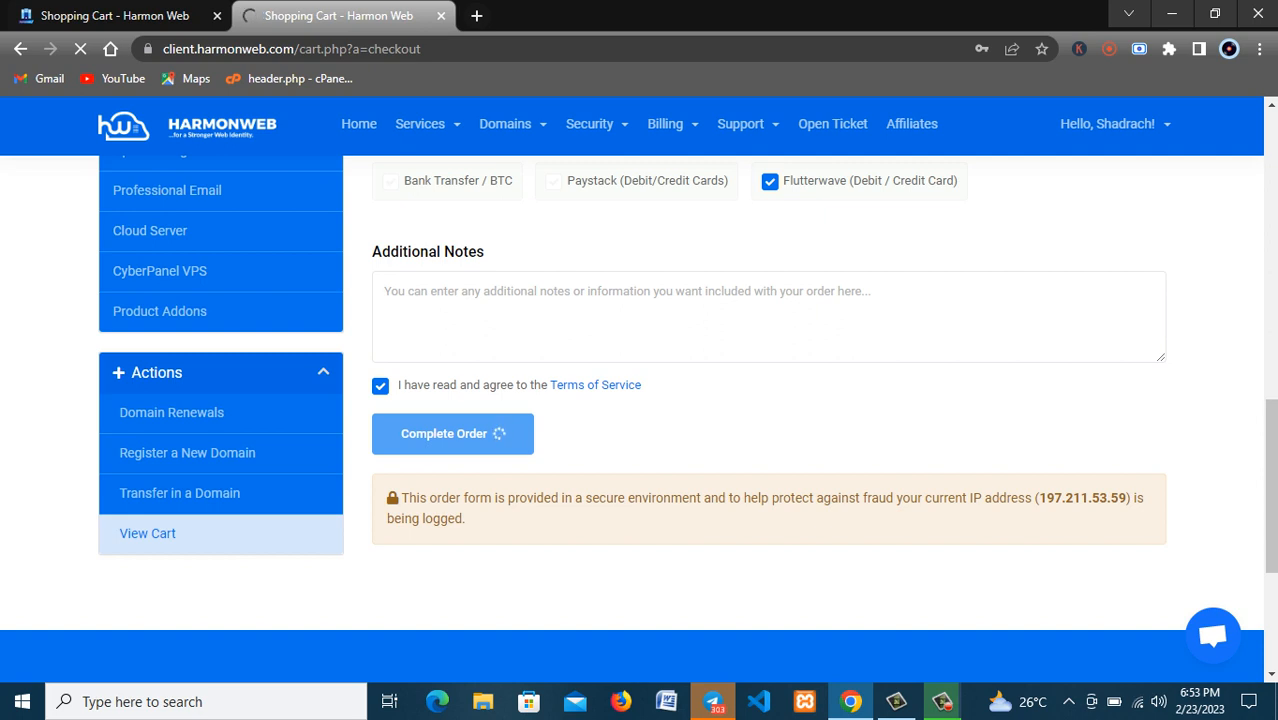
click(452, 433)
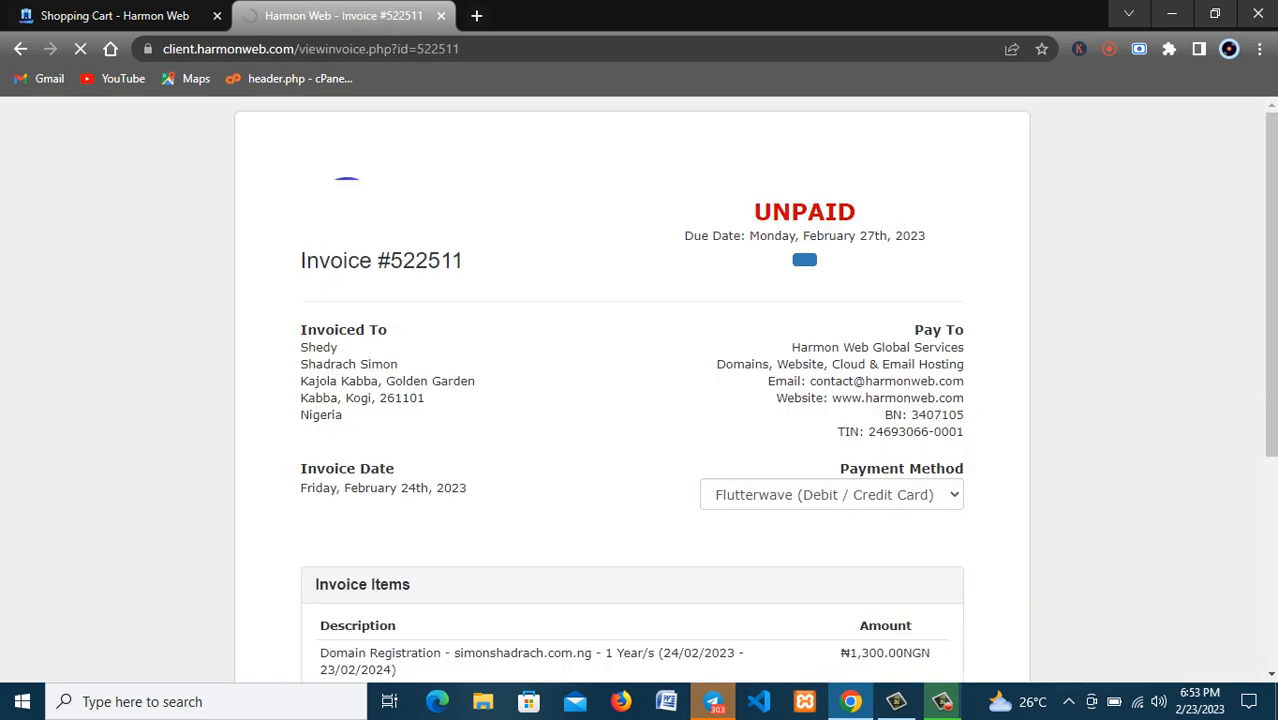
Step: Pay Invoice #522511, opening Flutterwave checkout for NGN 1,300
click(804, 260)
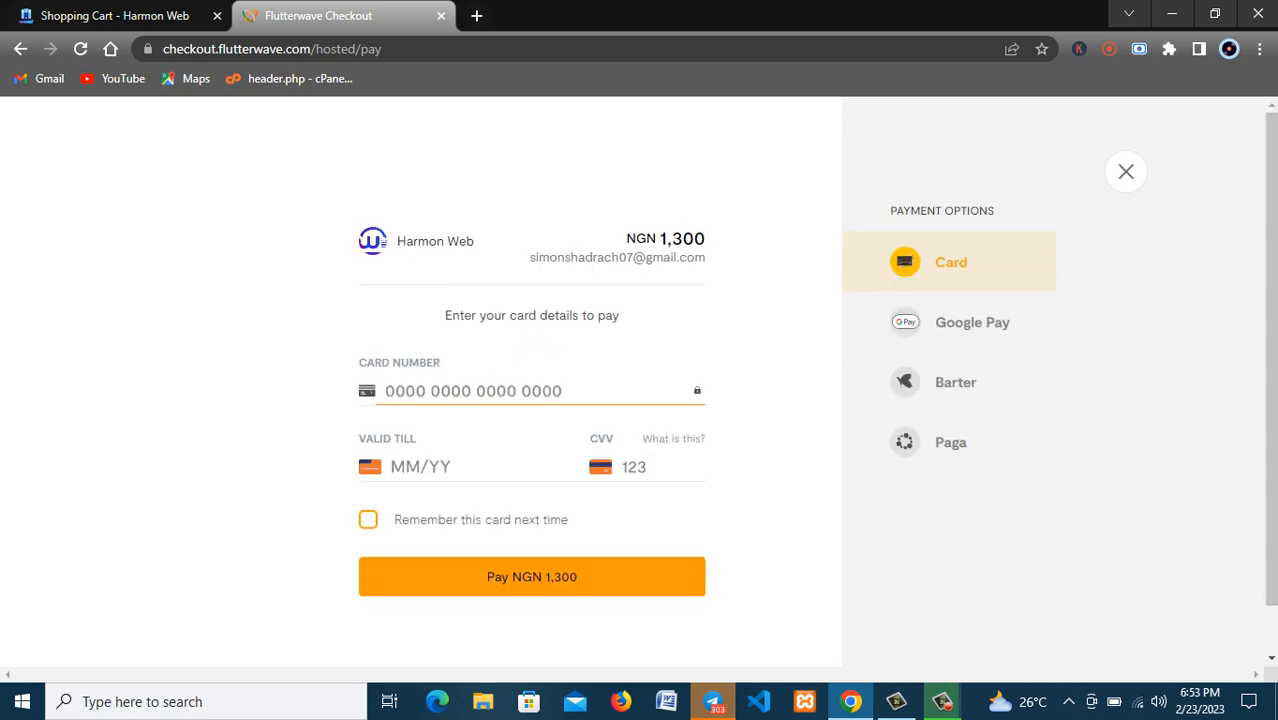
click(531, 576)
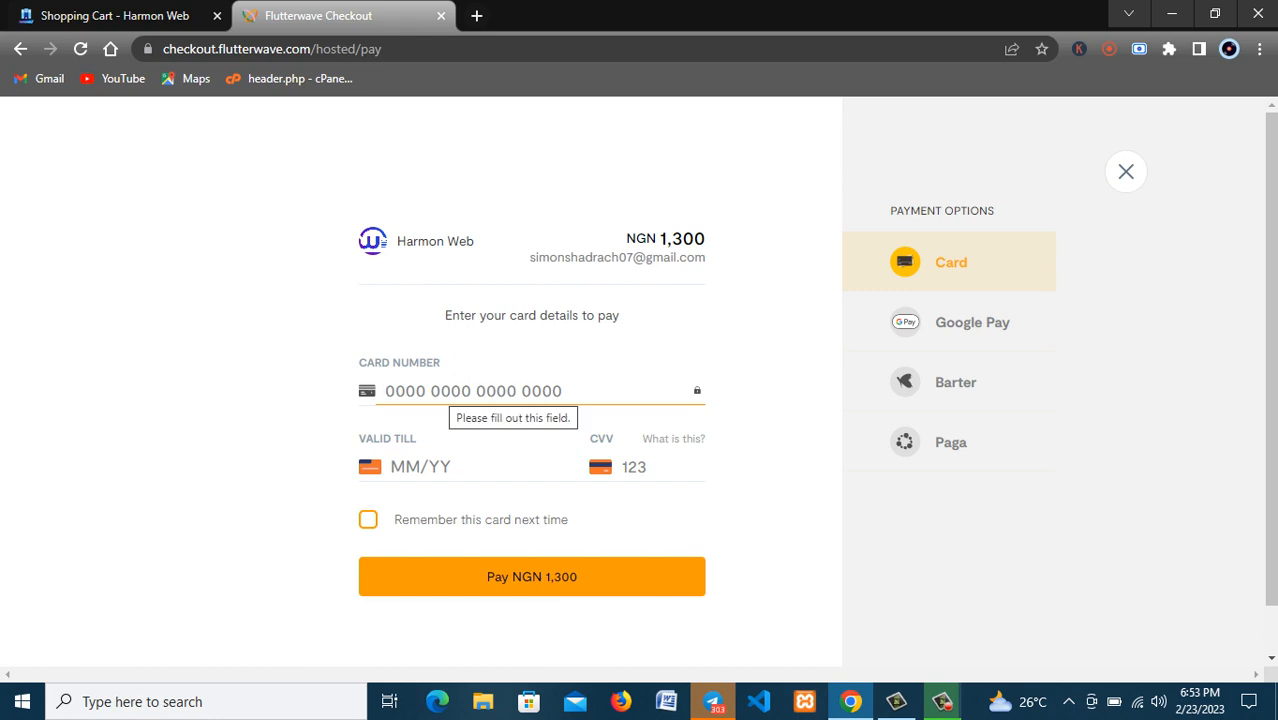
click(473, 391)
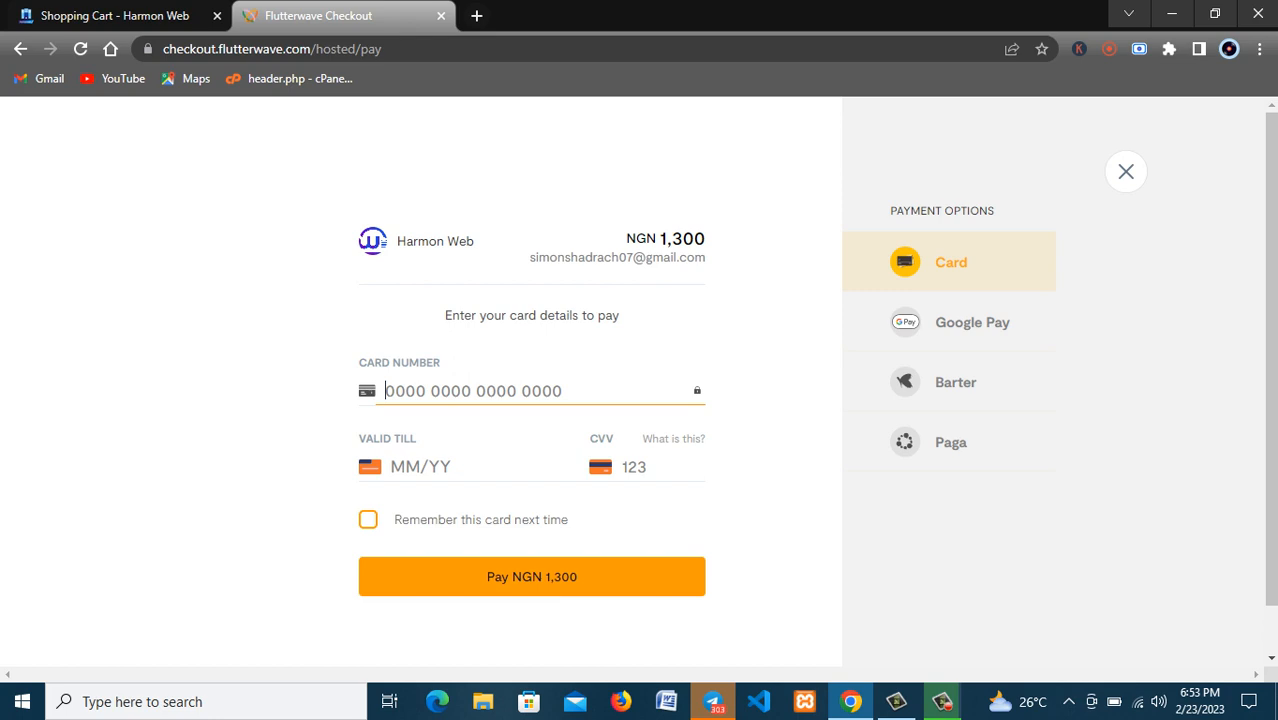
click(450, 466)
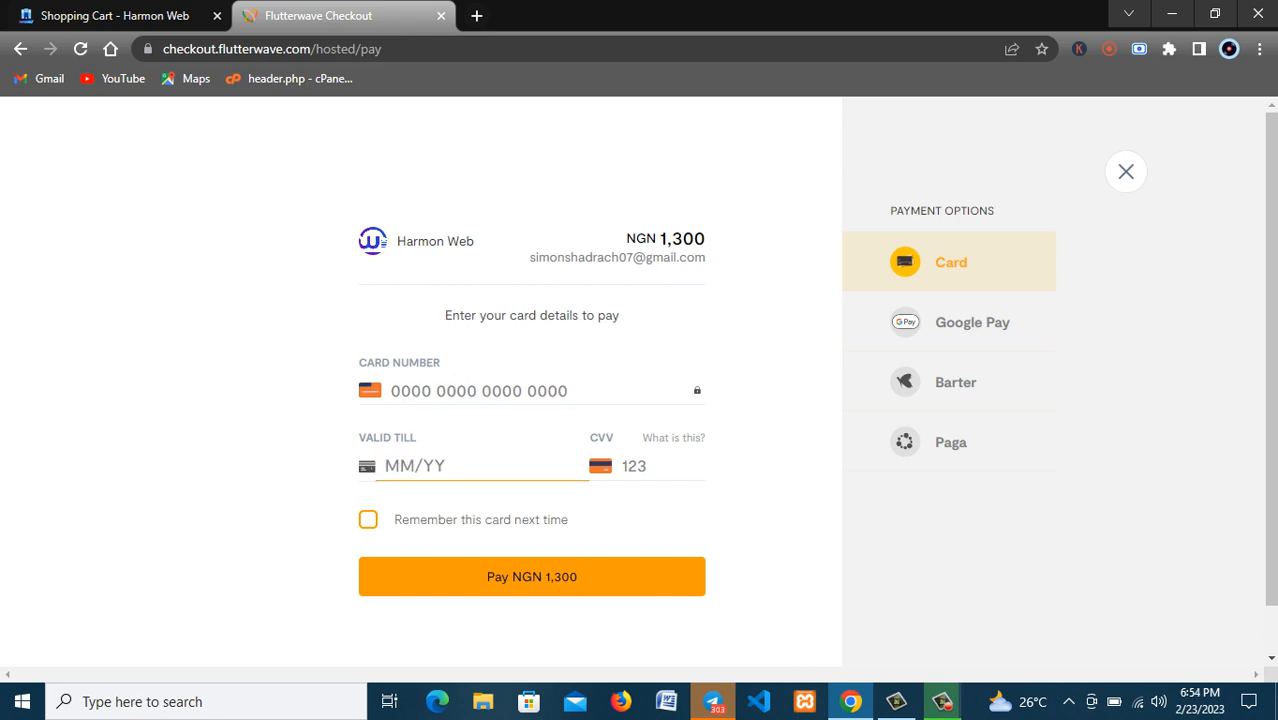
click(450, 465)
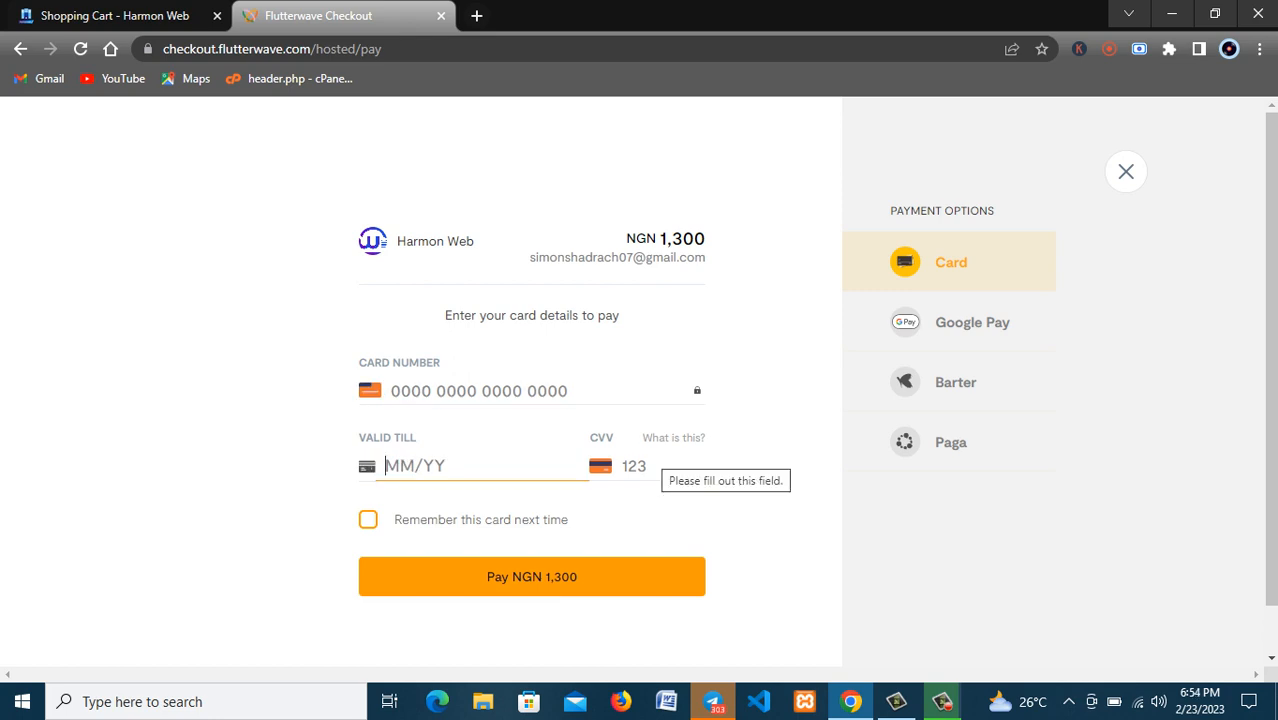
click(650, 466)
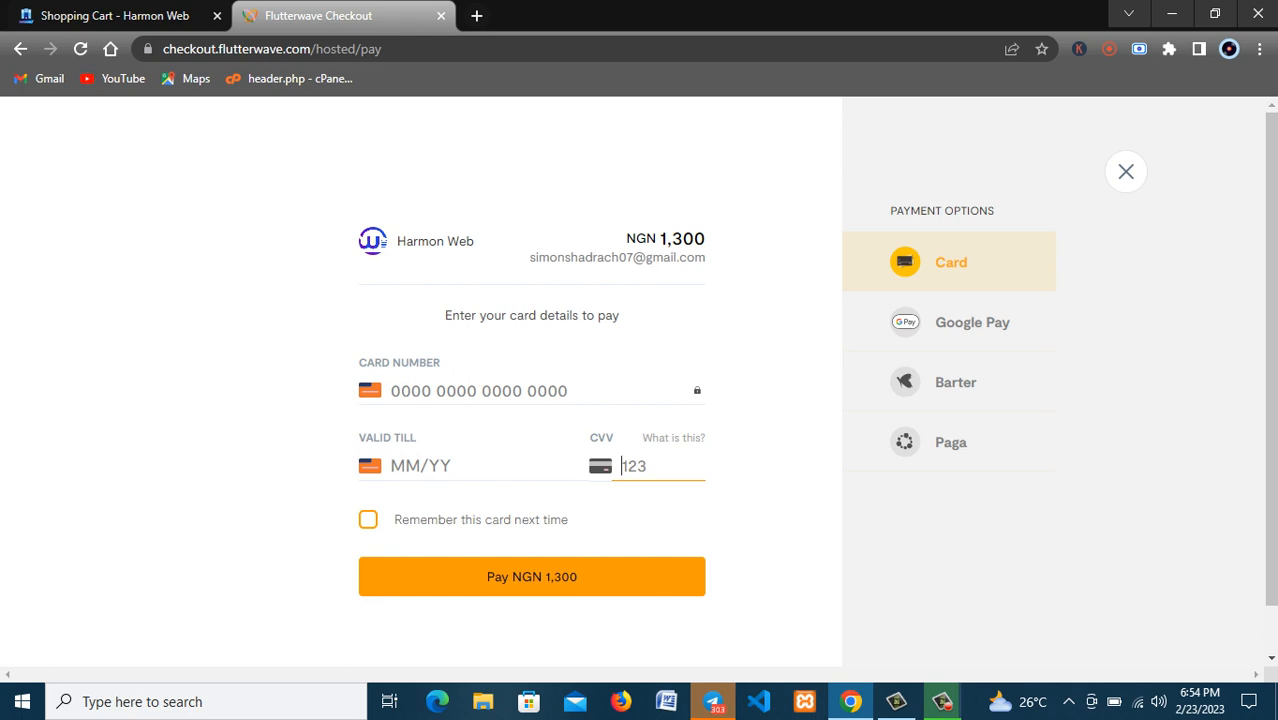
scroll(down, 3)
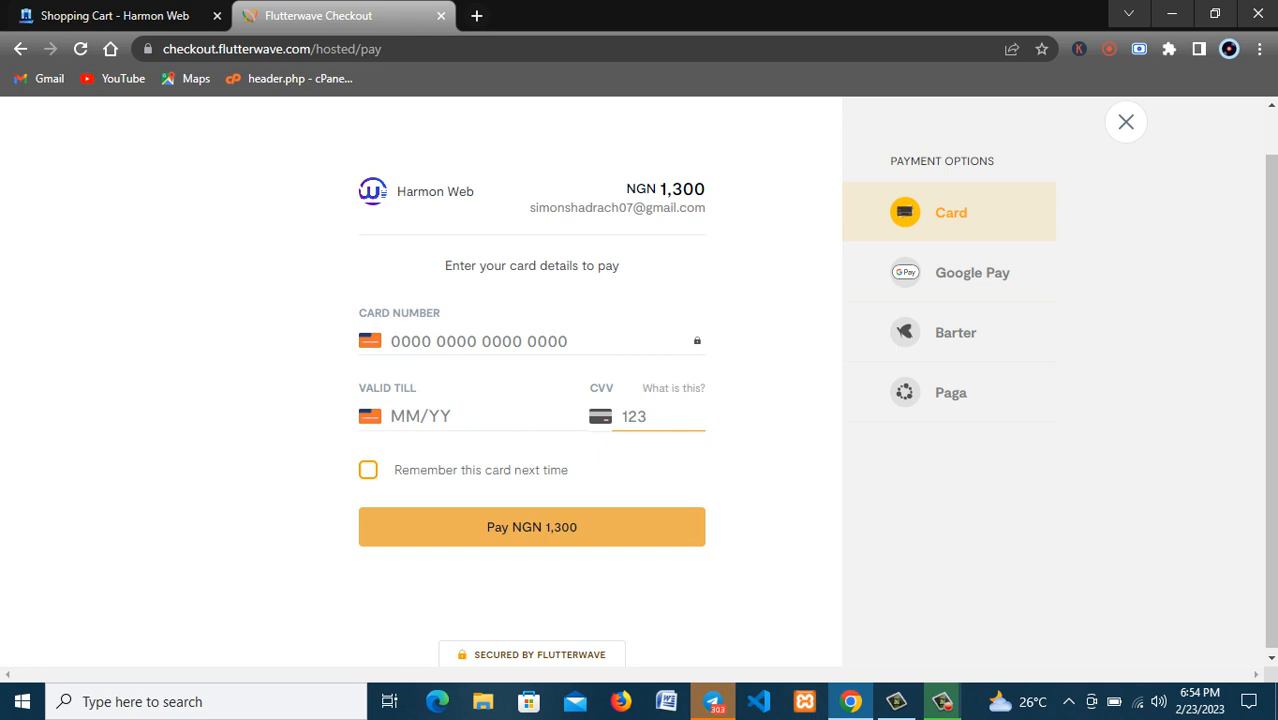
click(640, 416)
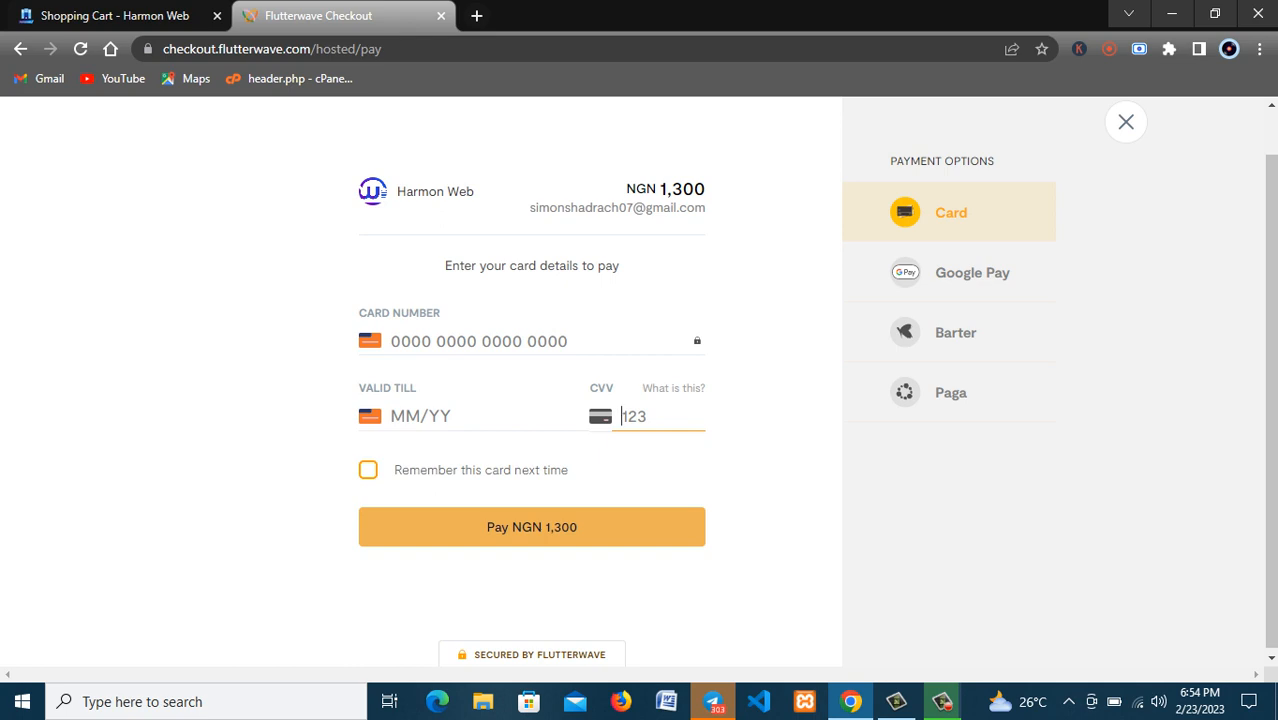